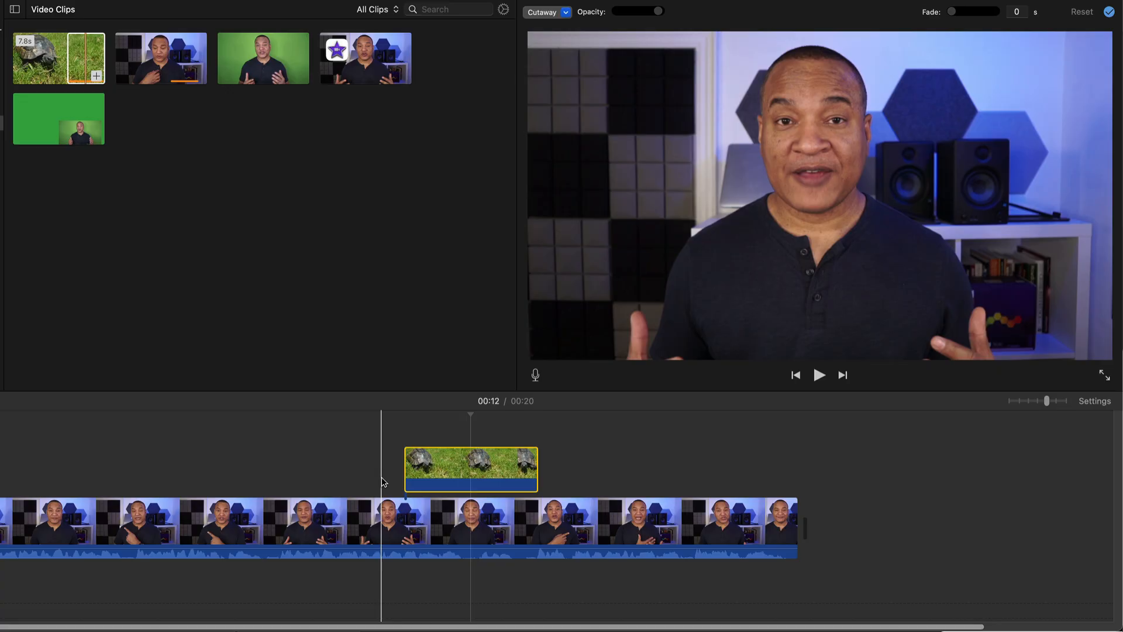
Step: Set the turtle overlay's mode to Split Screen, then to Picture in Picture
click(819, 374)
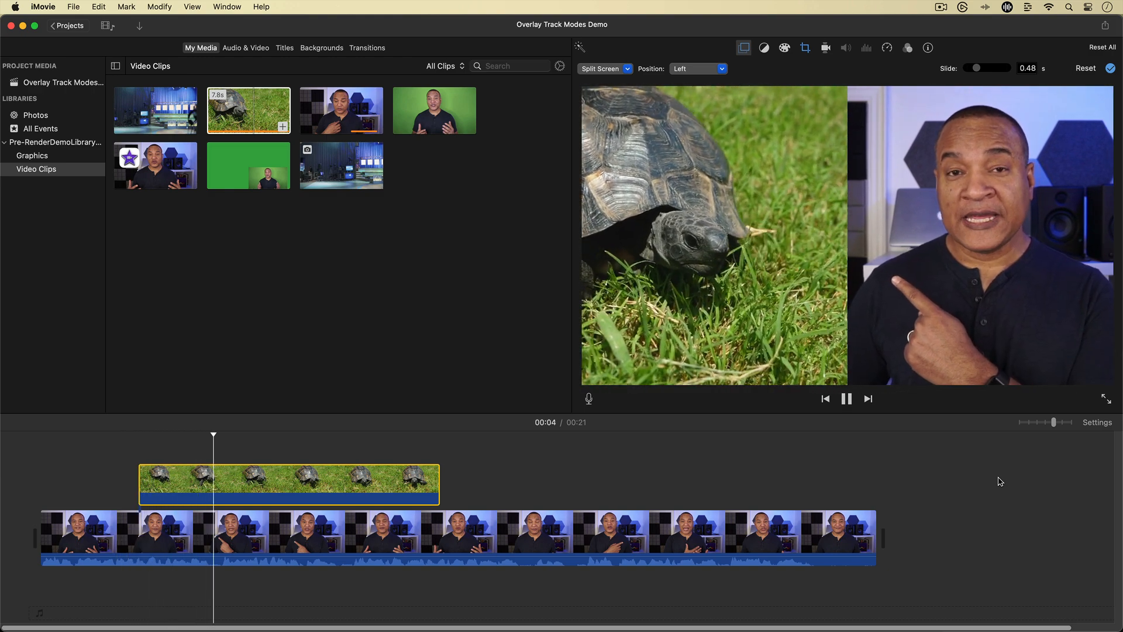
click(604, 68)
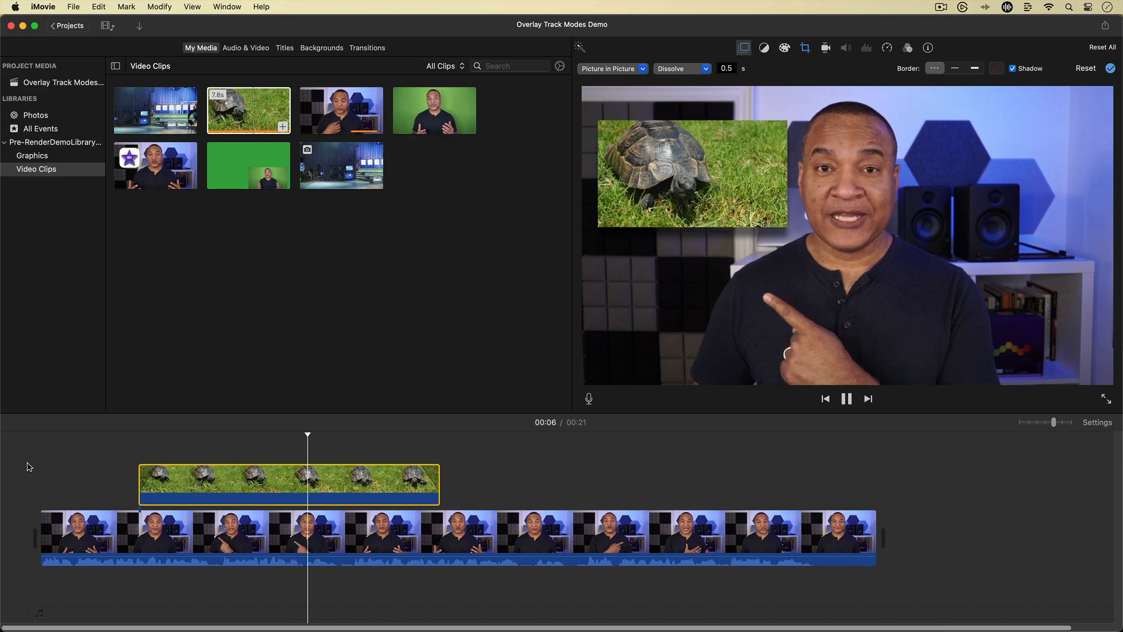
click(611, 69)
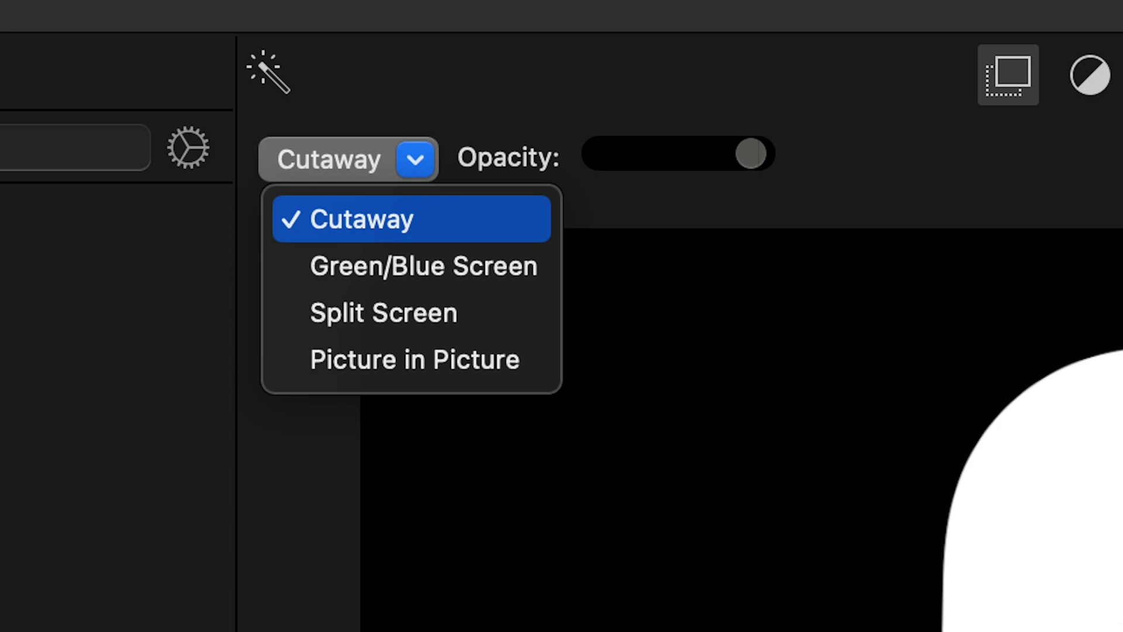
click(423, 265)
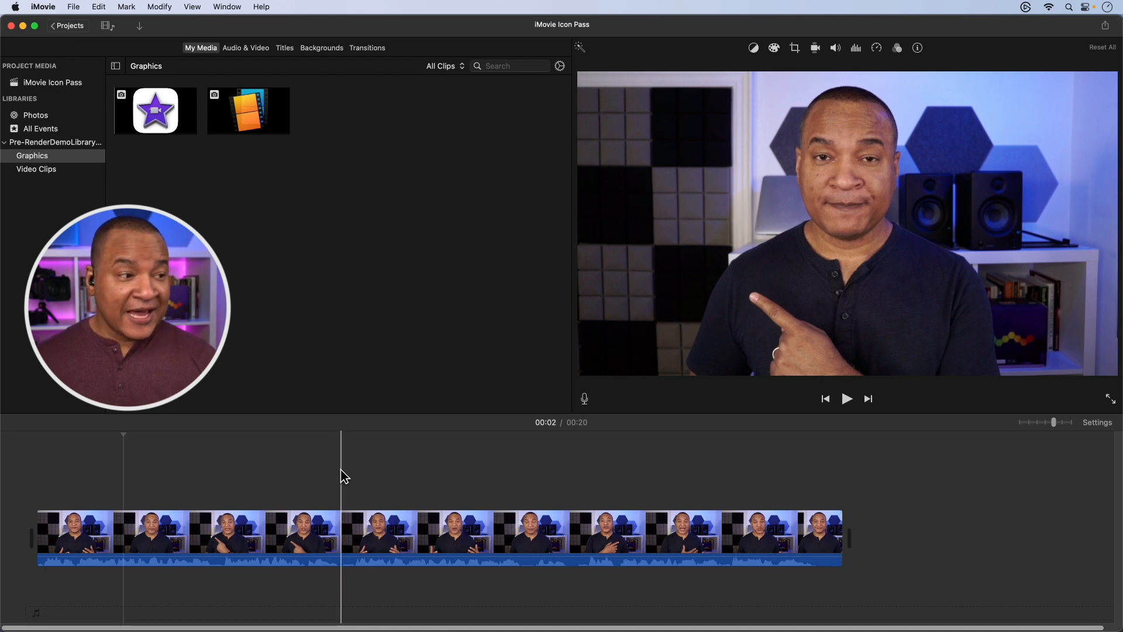
Step: Drop the iMovie star icon graphic above the talking-head clip as an overlay
click(247, 110)
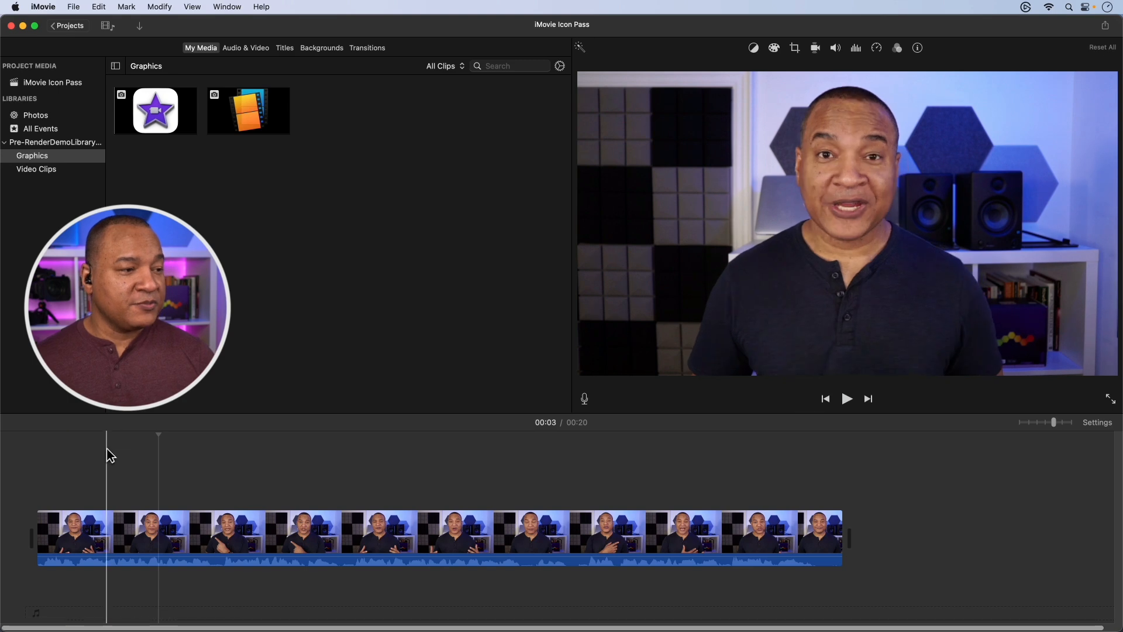
click(154, 110)
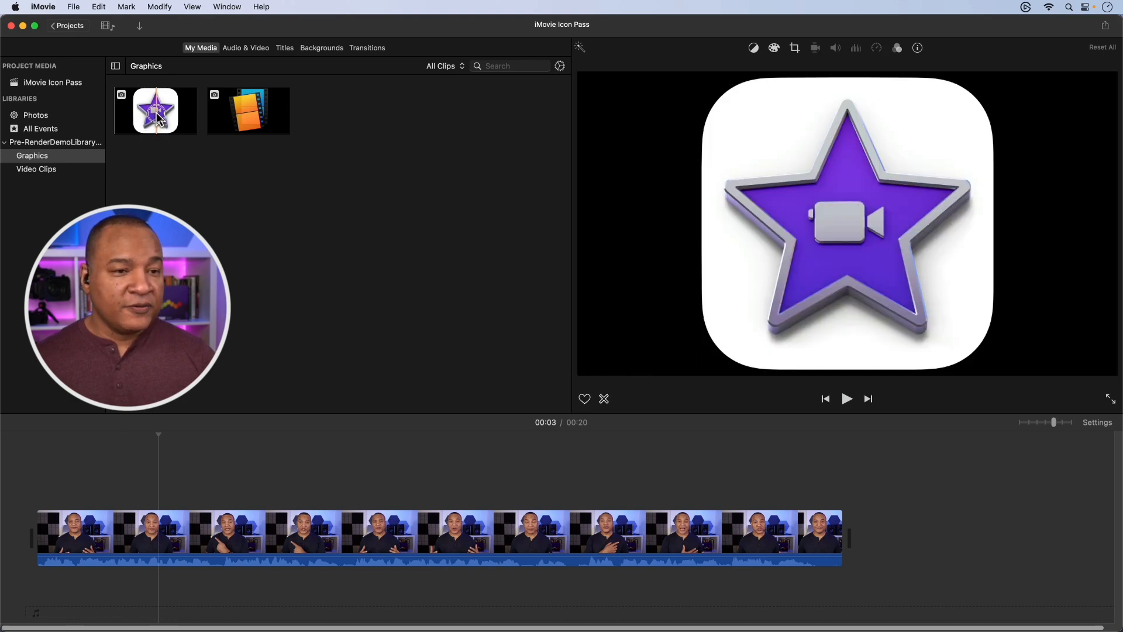
drag(156, 110, 169, 480)
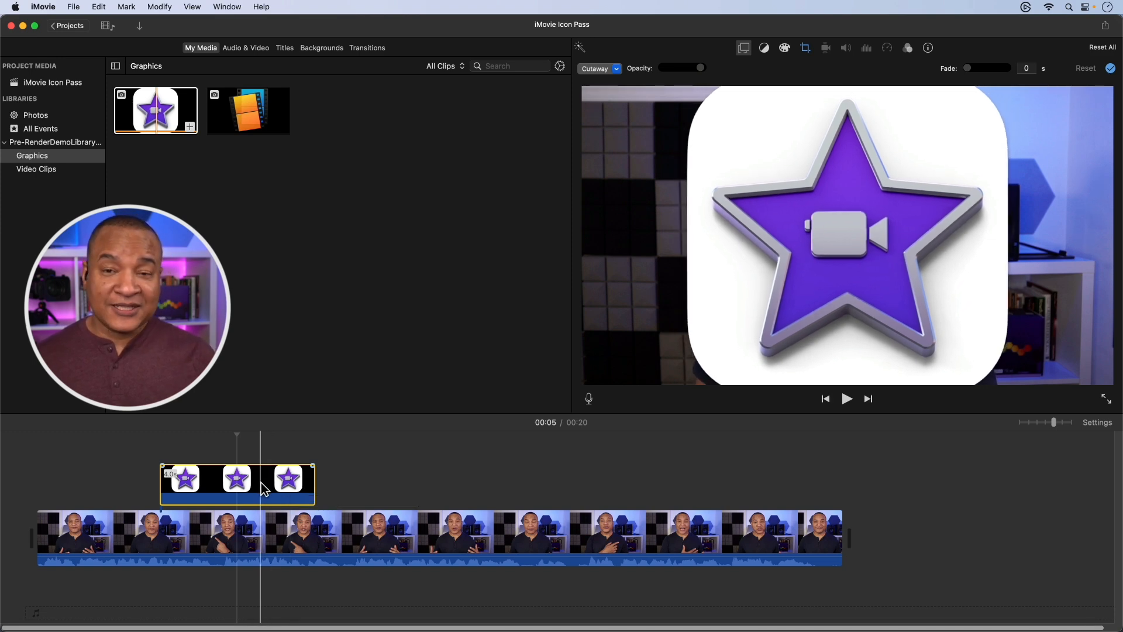
Step: View the default photo placement choices in iMovie Preferences, keeping Ken Burns
click(42, 7)
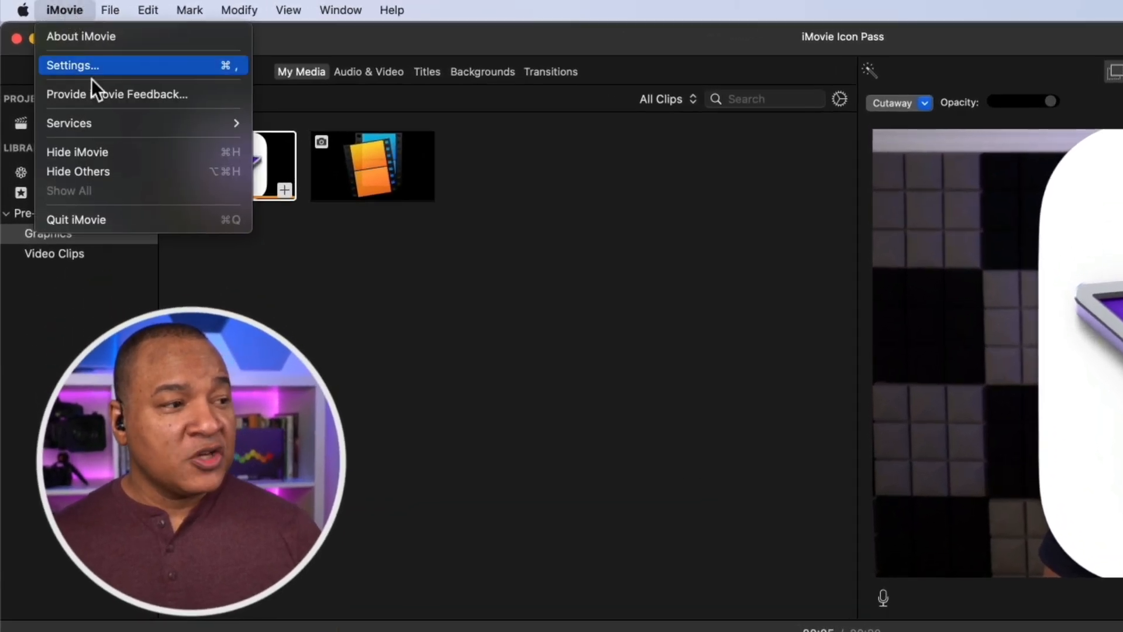
click(72, 66)
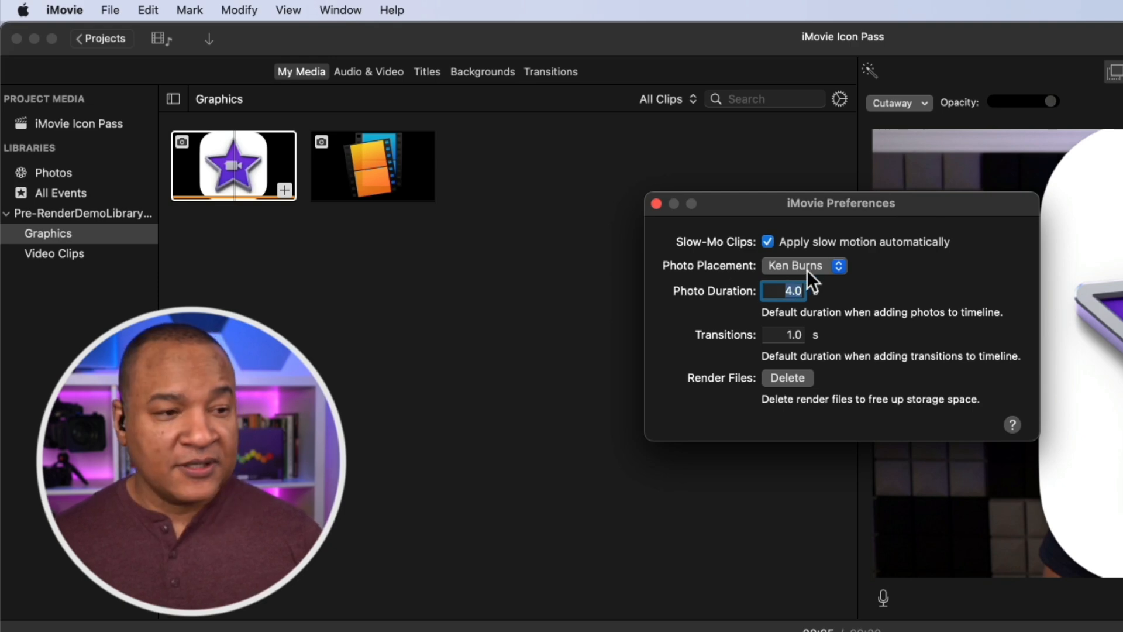
click(803, 265)
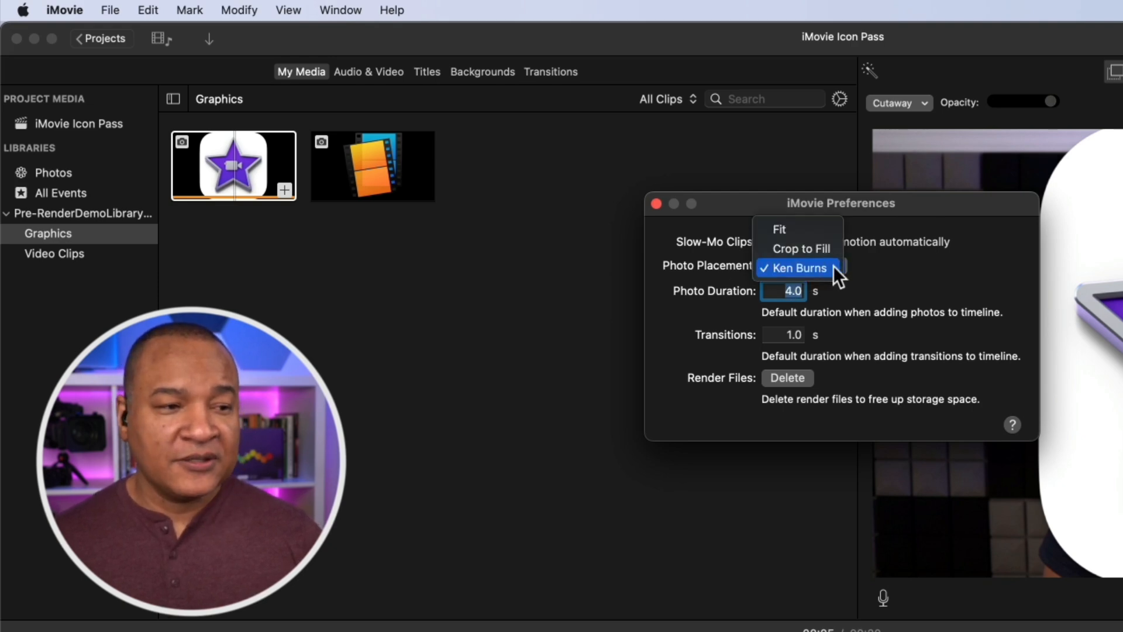
mouse_move(799, 248)
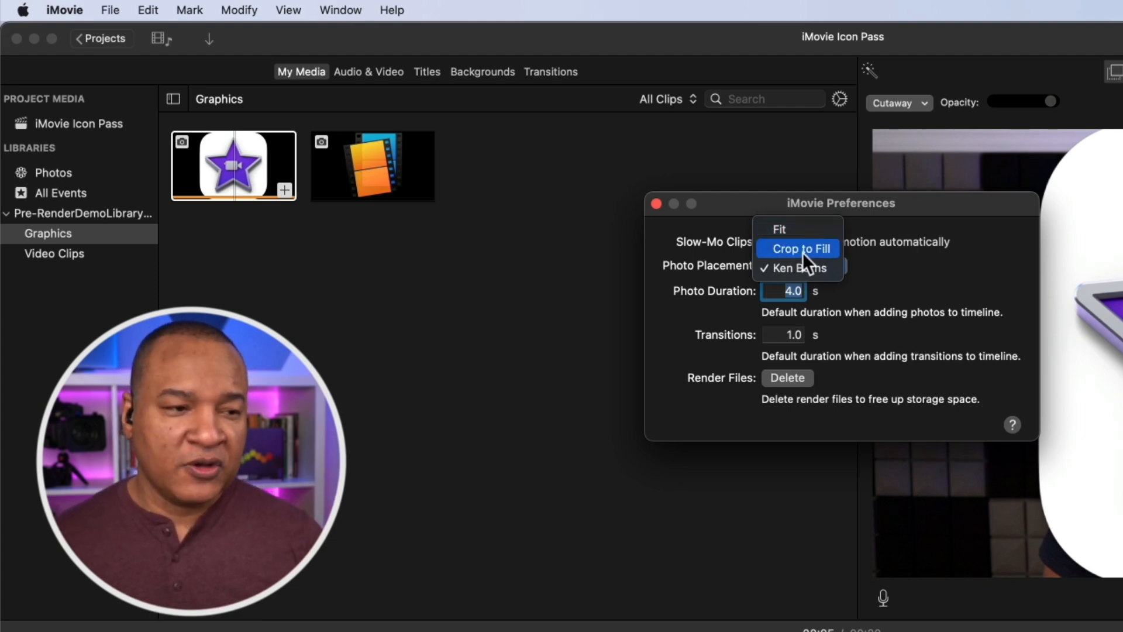
click(803, 267)
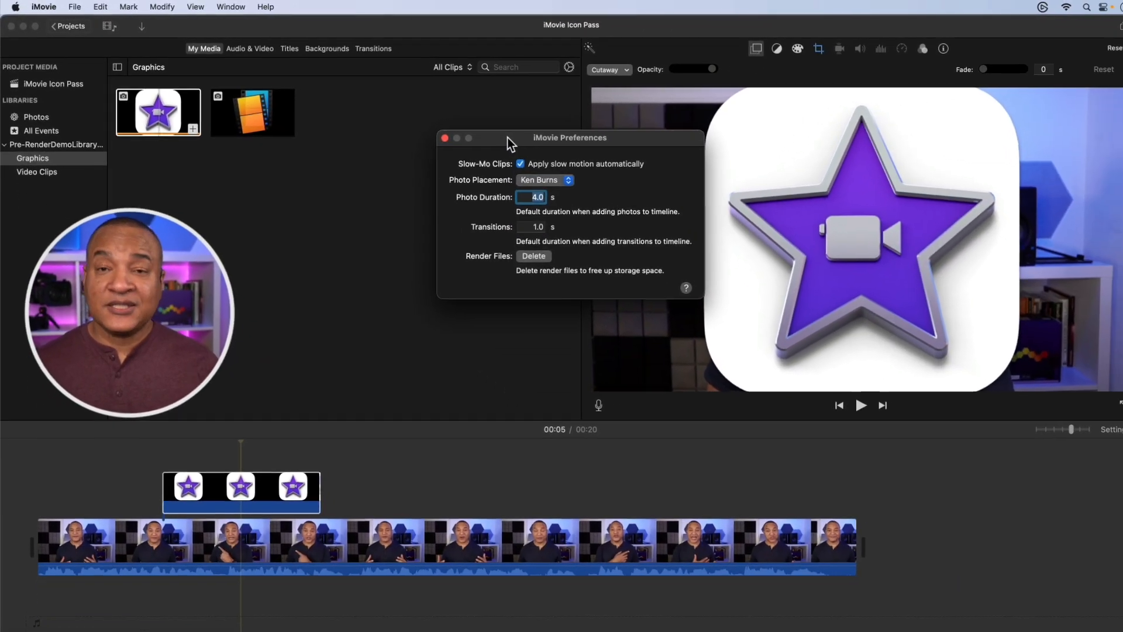
Step: Close the Preferences window
click(444, 138)
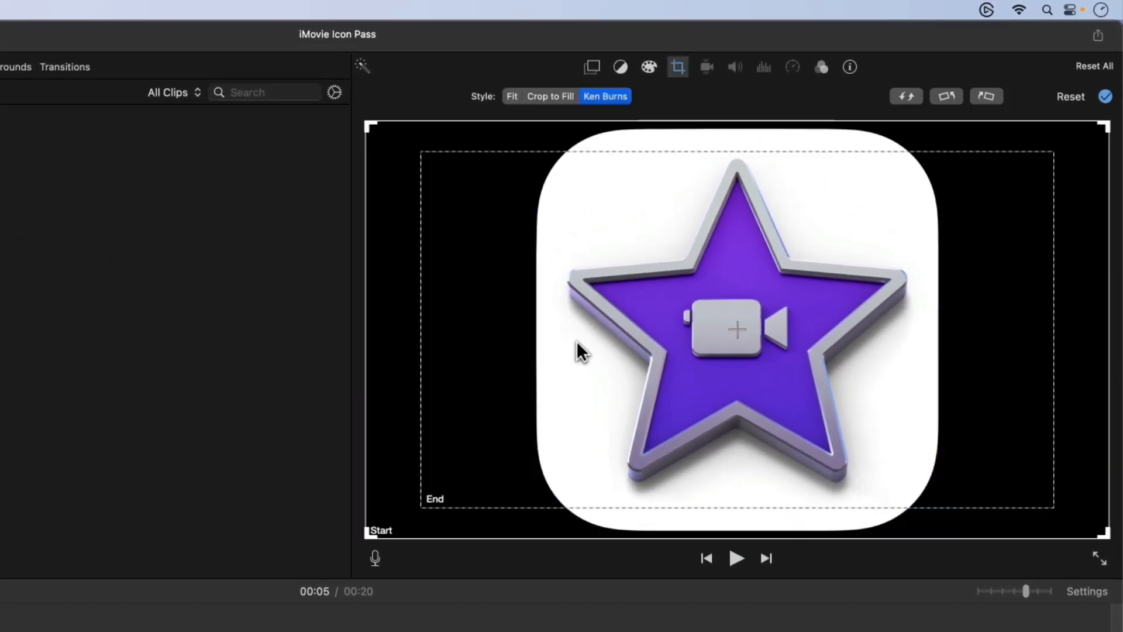
mouse_move(538, 114)
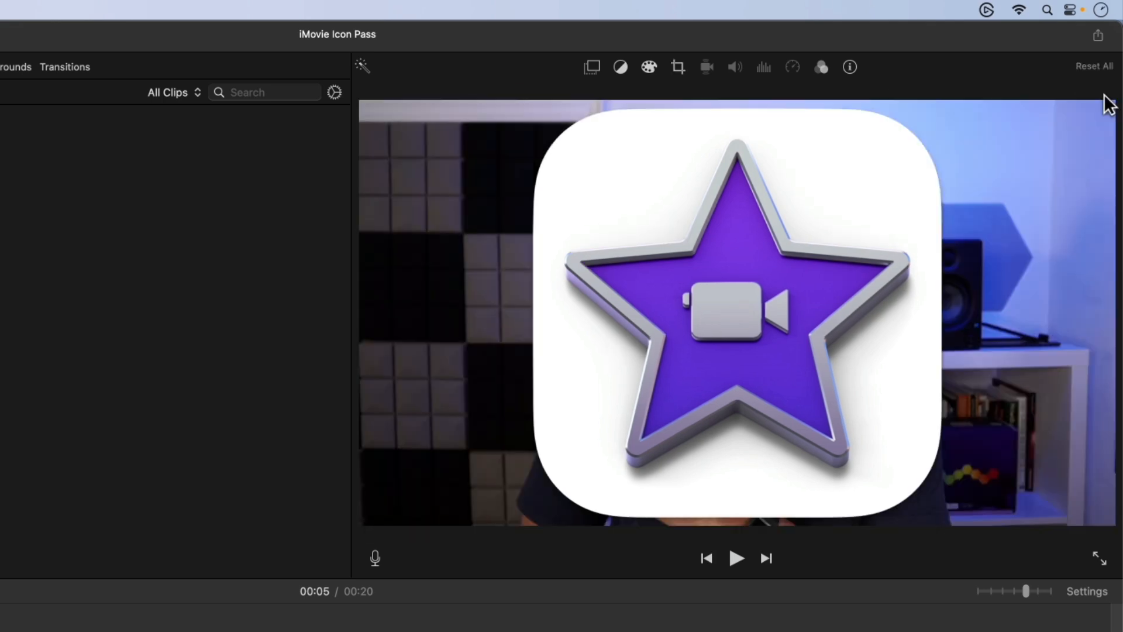
mouse_move(694, 226)
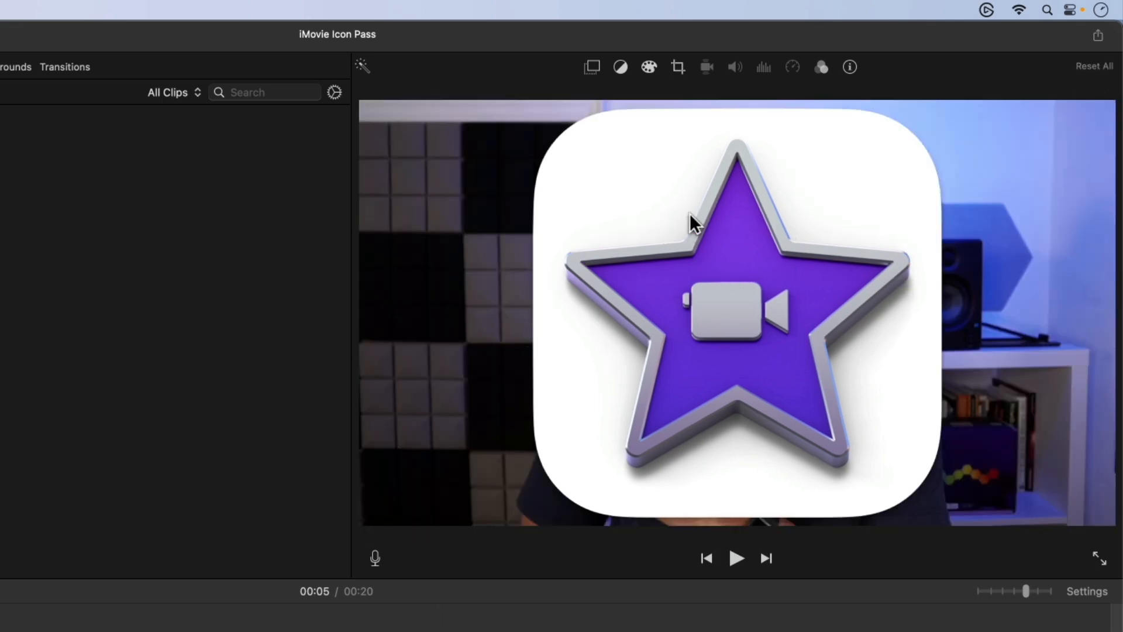
mouse_move(636, 229)
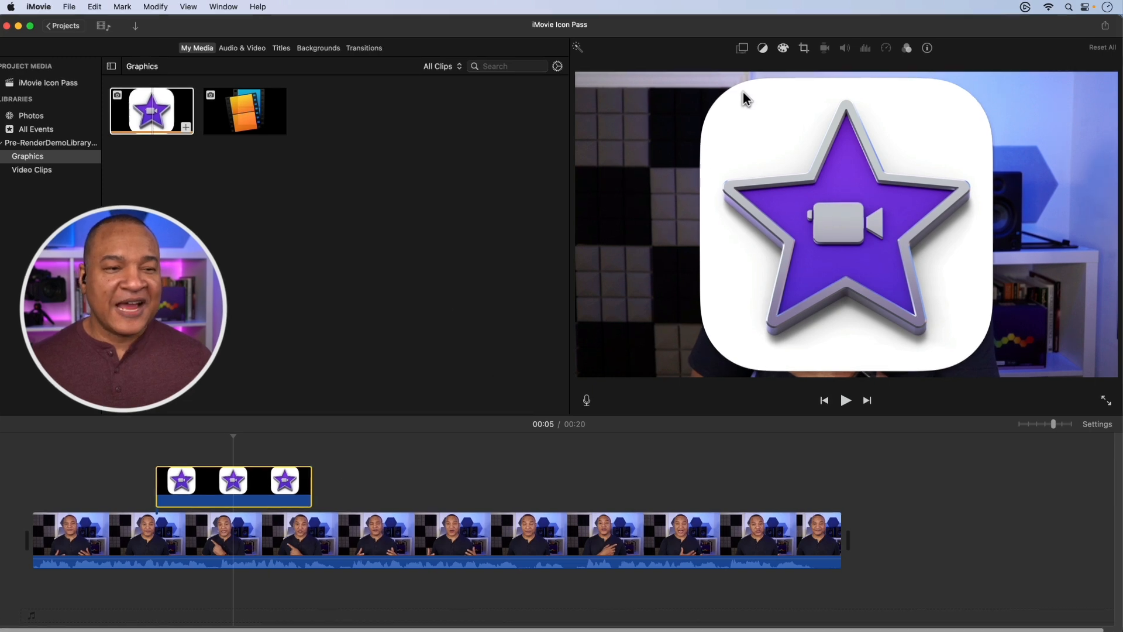
Step: Make the icon overlay a picture-in-picture inset moved and resized to the upper left
click(743, 46)
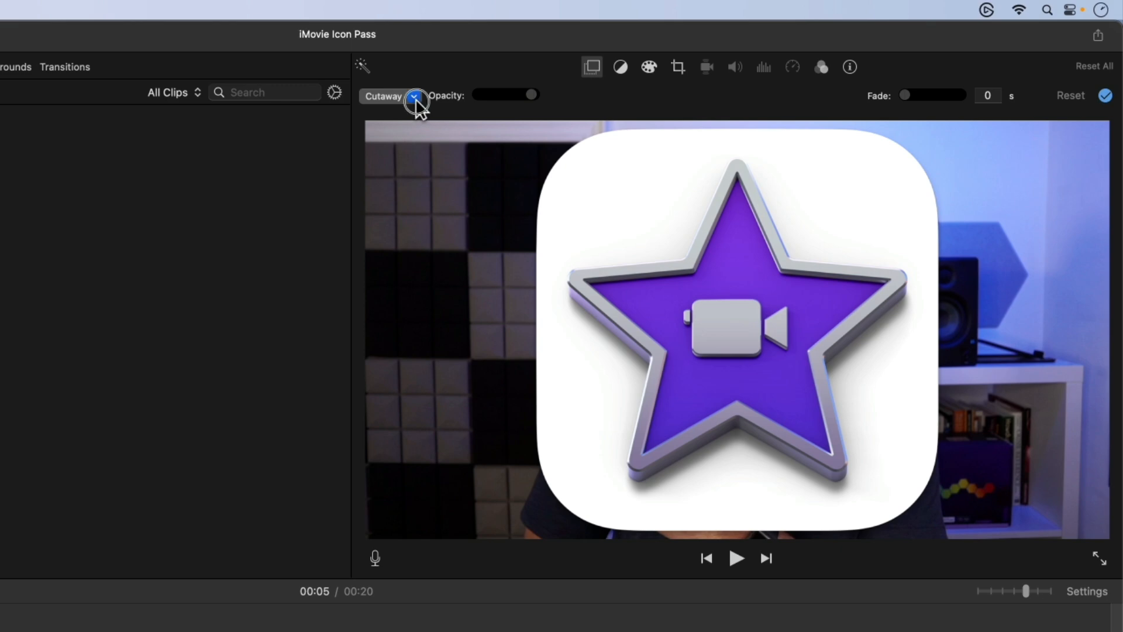
click(414, 95)
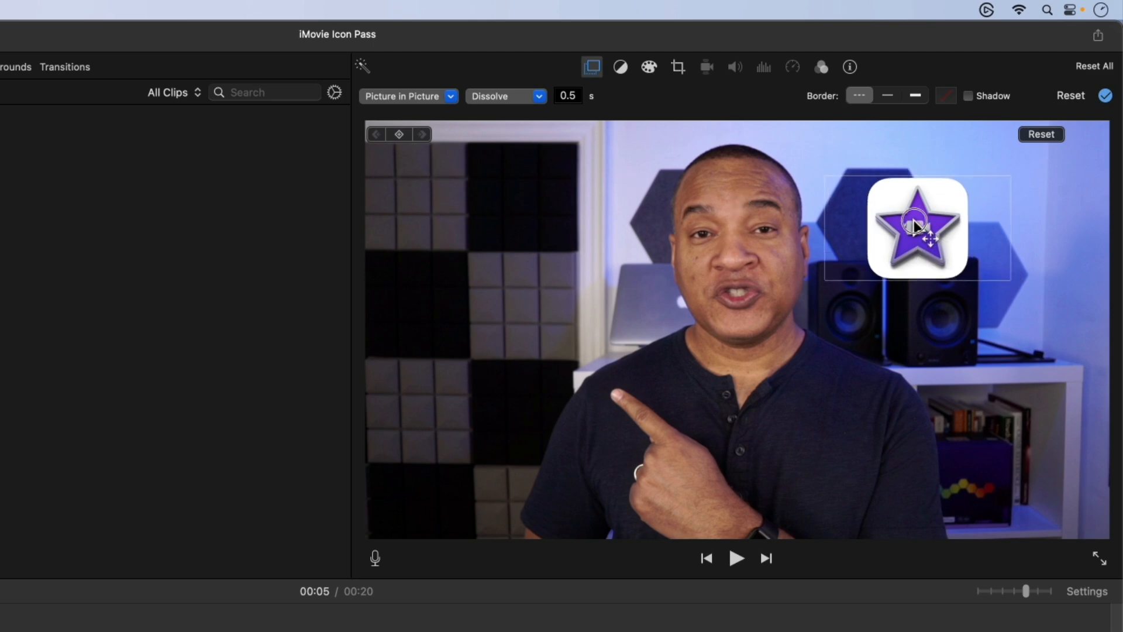
drag(915, 227, 457, 222)
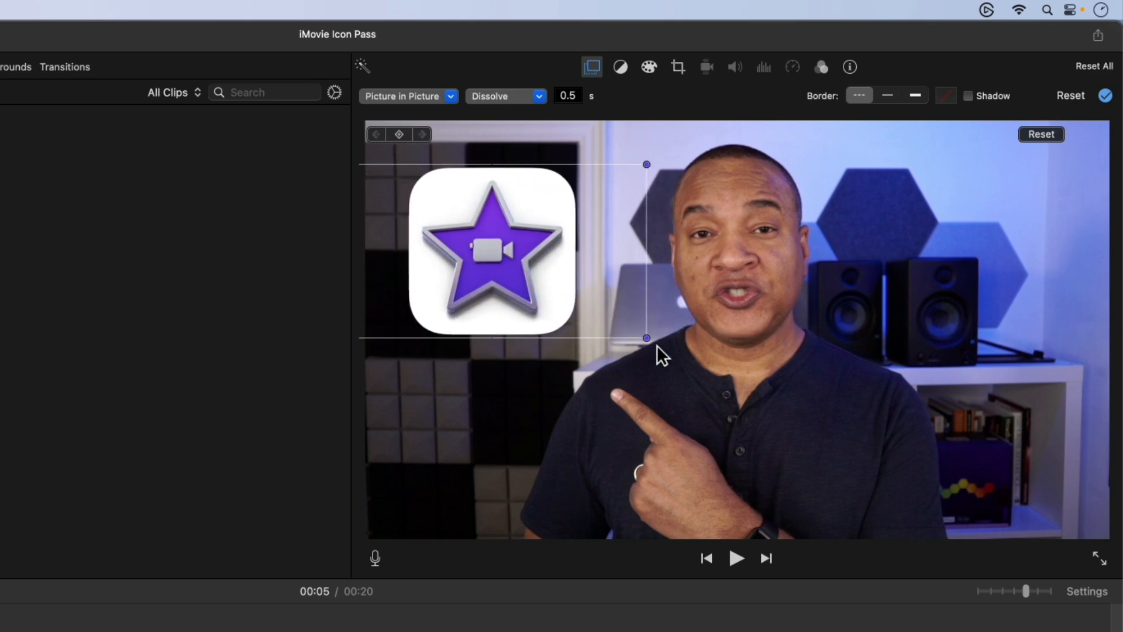
drag(647, 337, 669, 351)
text(0.25)
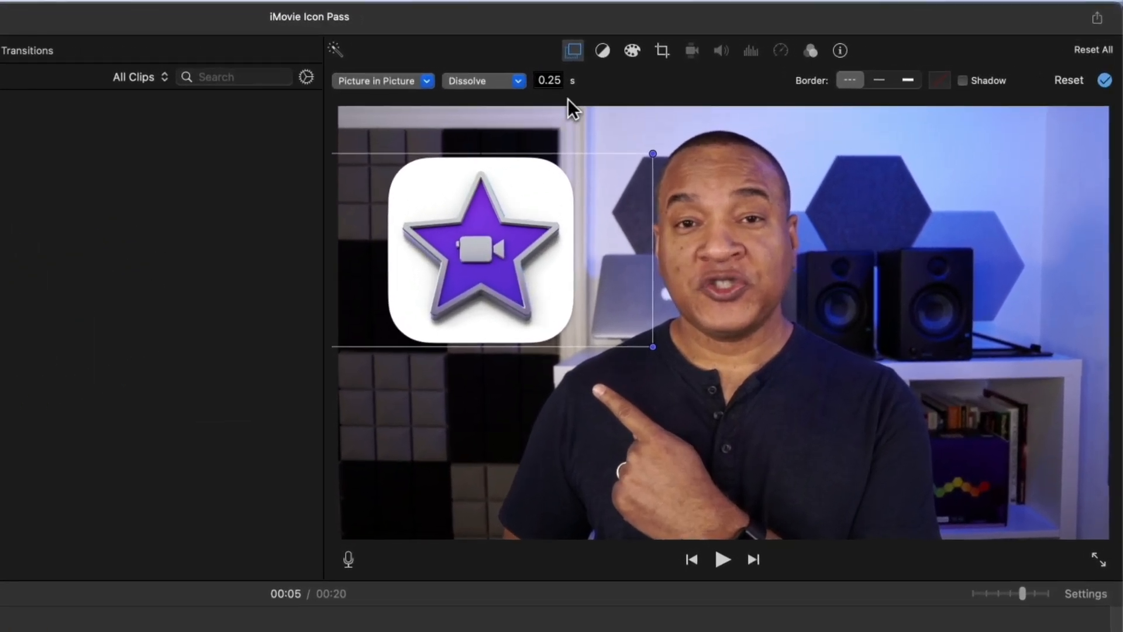
mouse_move(537, 111)
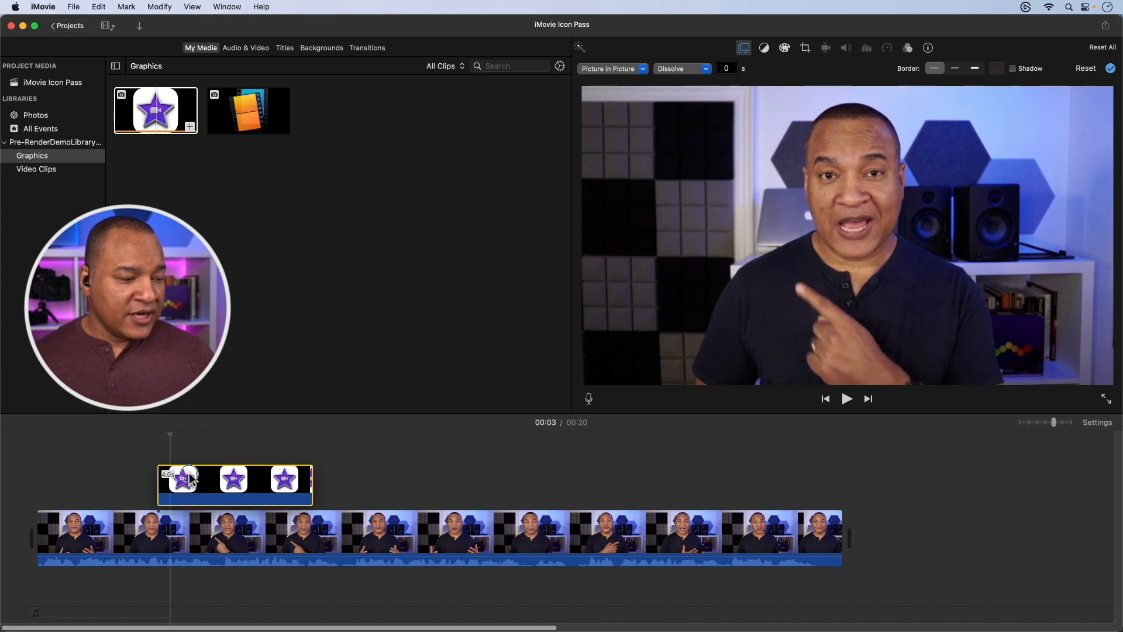
Step: Keyframe the icon inset's start position just off the frame's left edge and play back
click(848, 398)
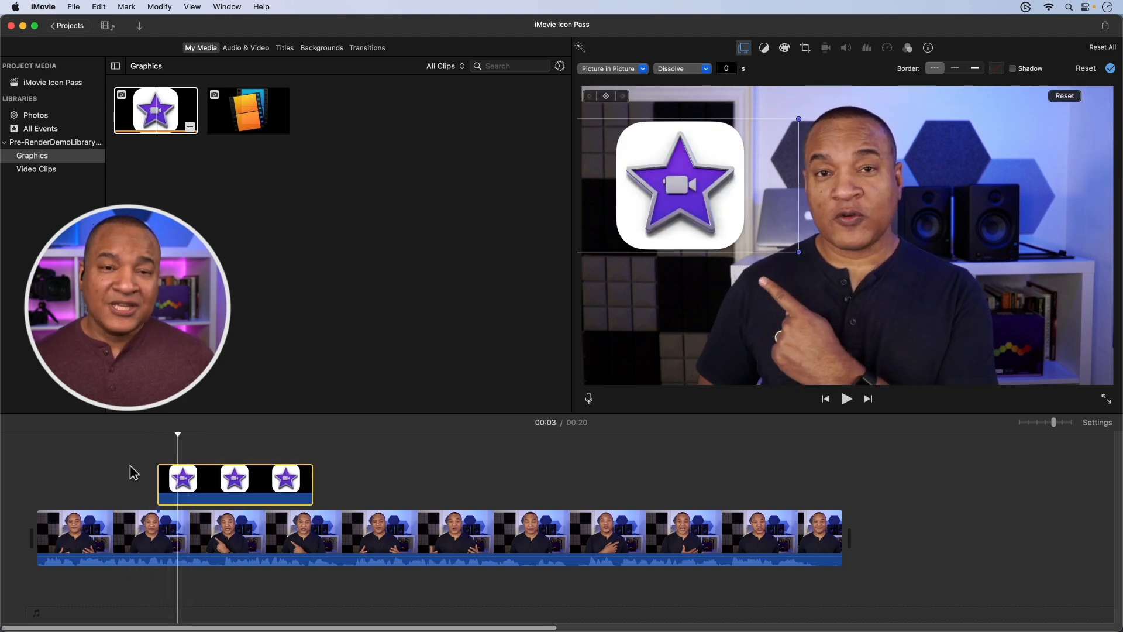
click(183, 480)
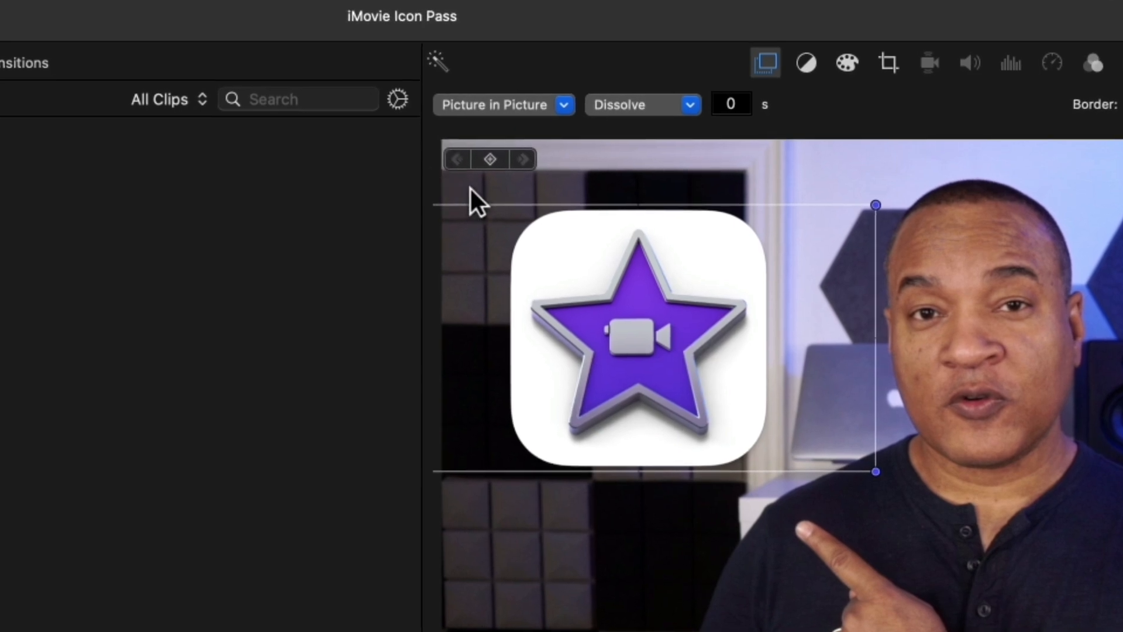
mouse_move(463, 190)
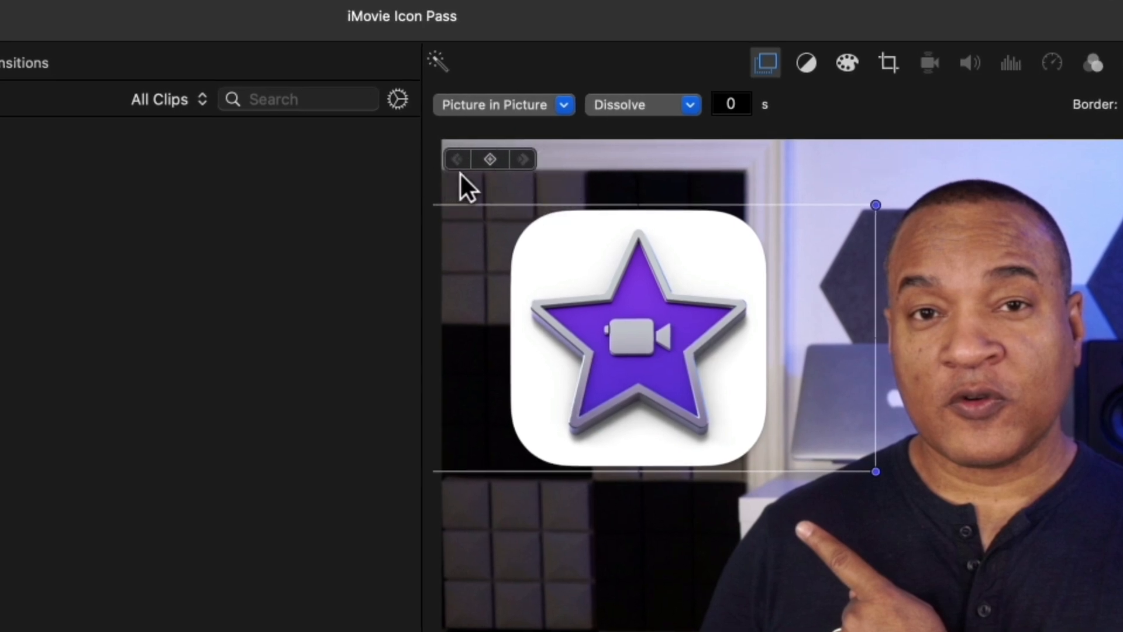
mouse_move(494, 175)
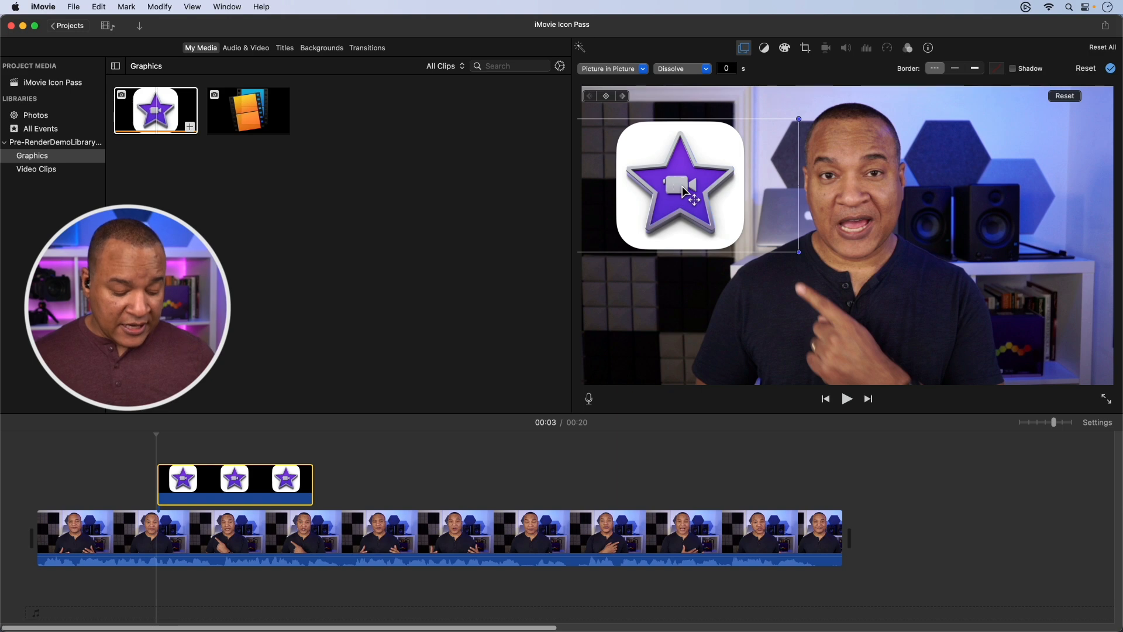
drag(681, 186, 658, 179)
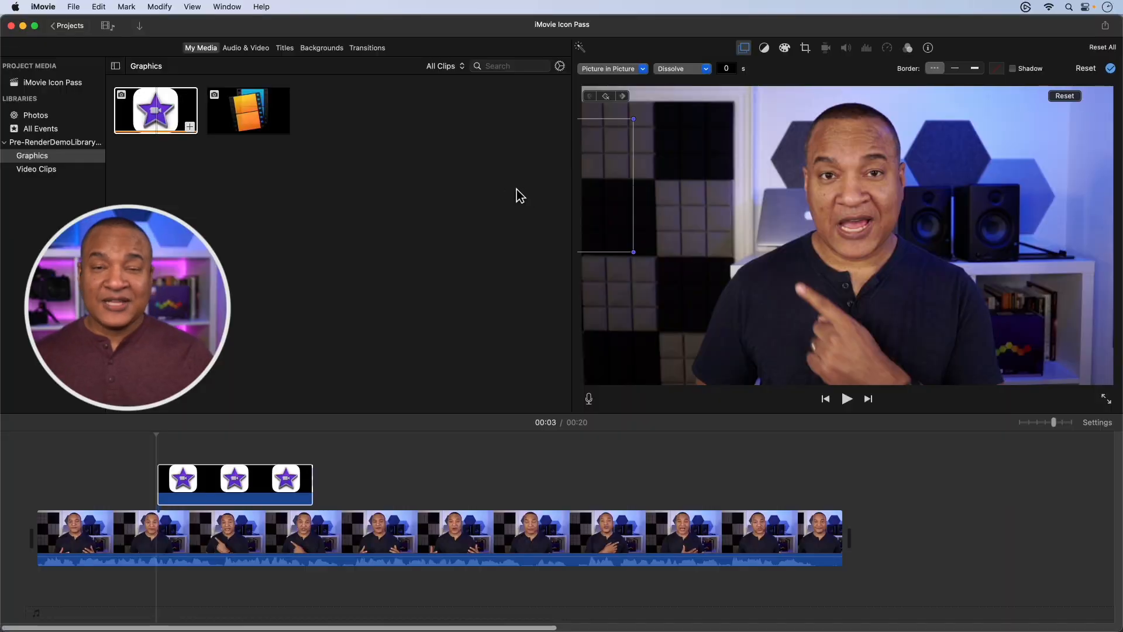
click(847, 397)
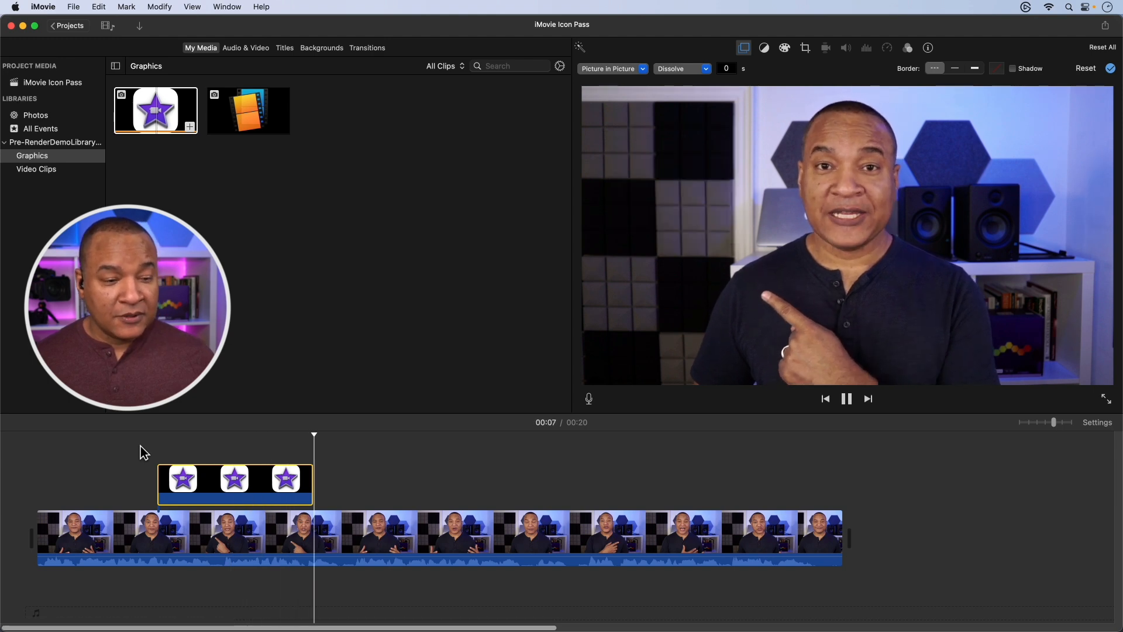
Step: Stretch the icon overlay clip to the end of the presenter video
click(846, 398)
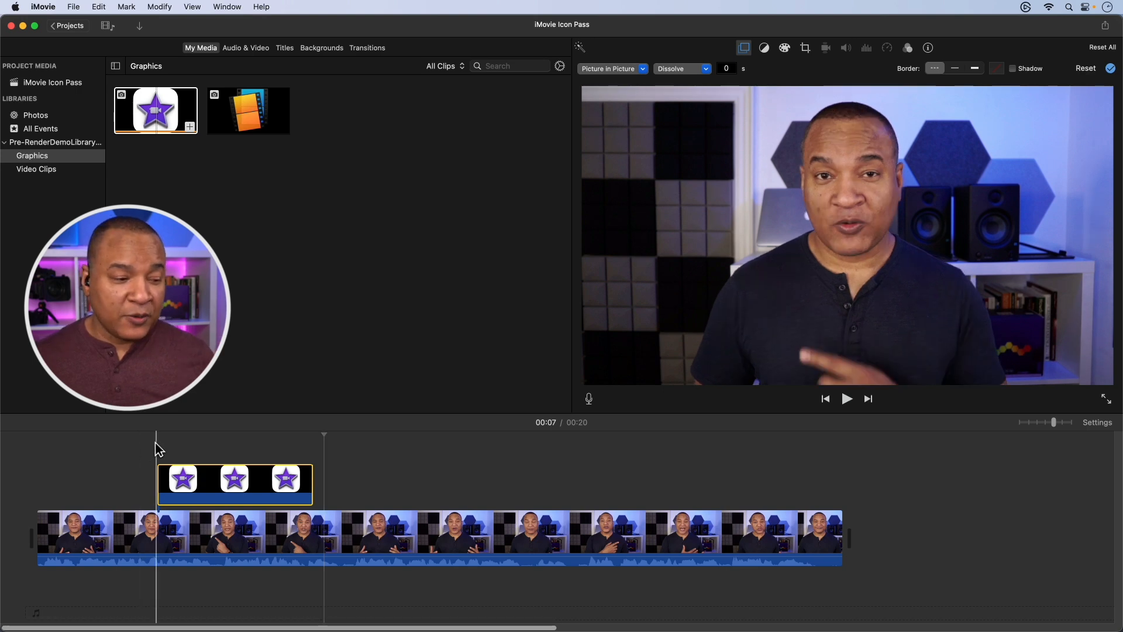
drag(313, 484, 686, 483)
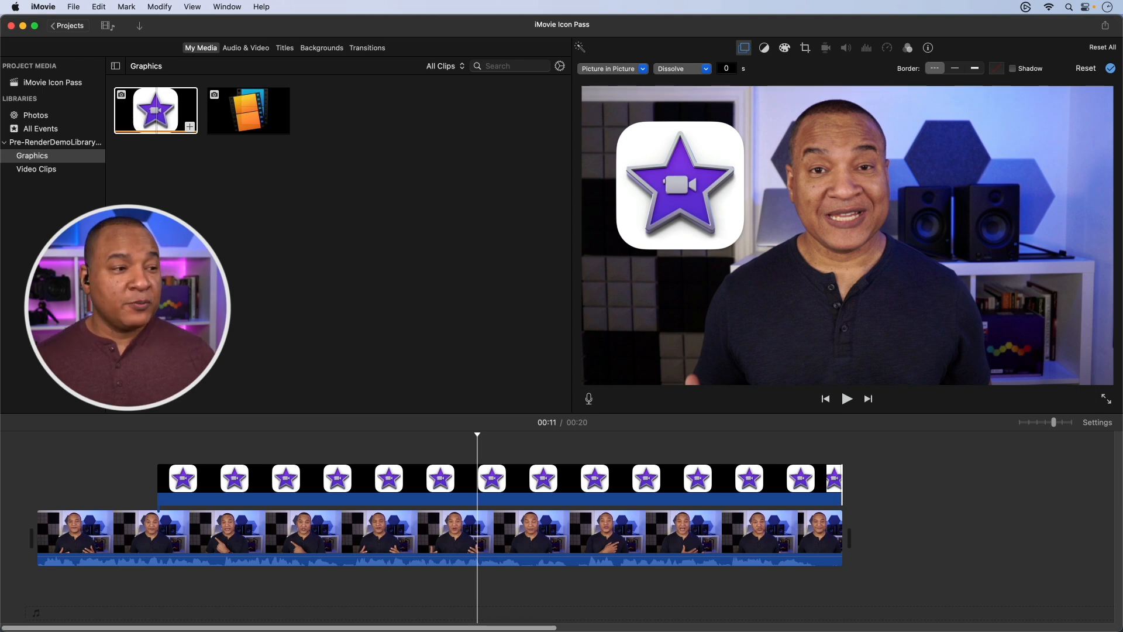
click(247, 110)
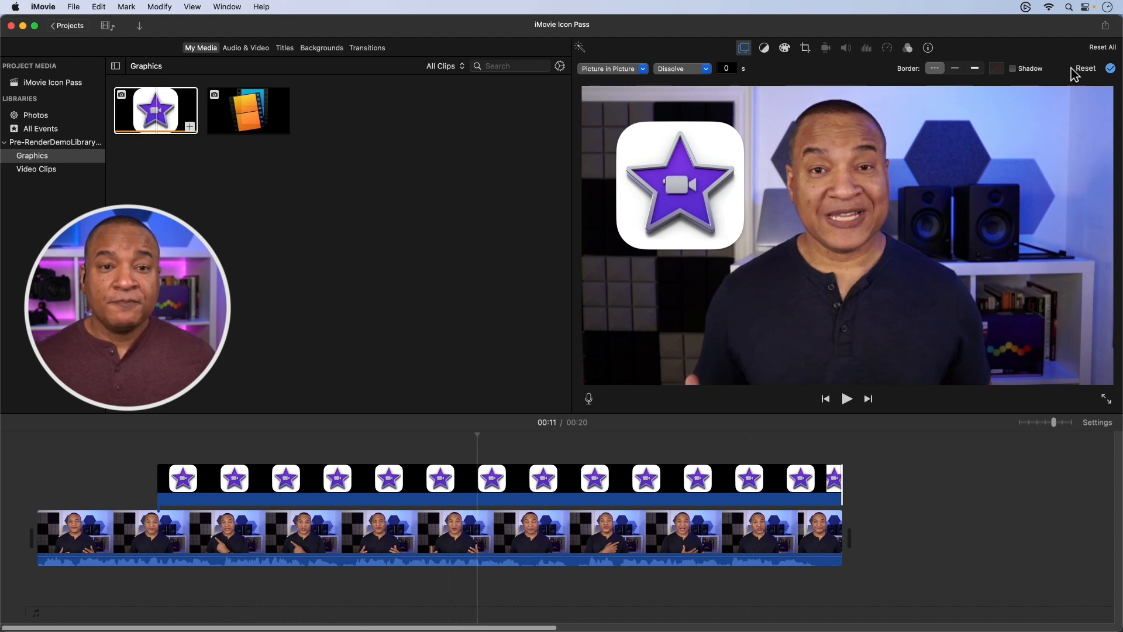
Step: Set the file export to Best (ProRes) quality with Better Quality compression
click(1106, 24)
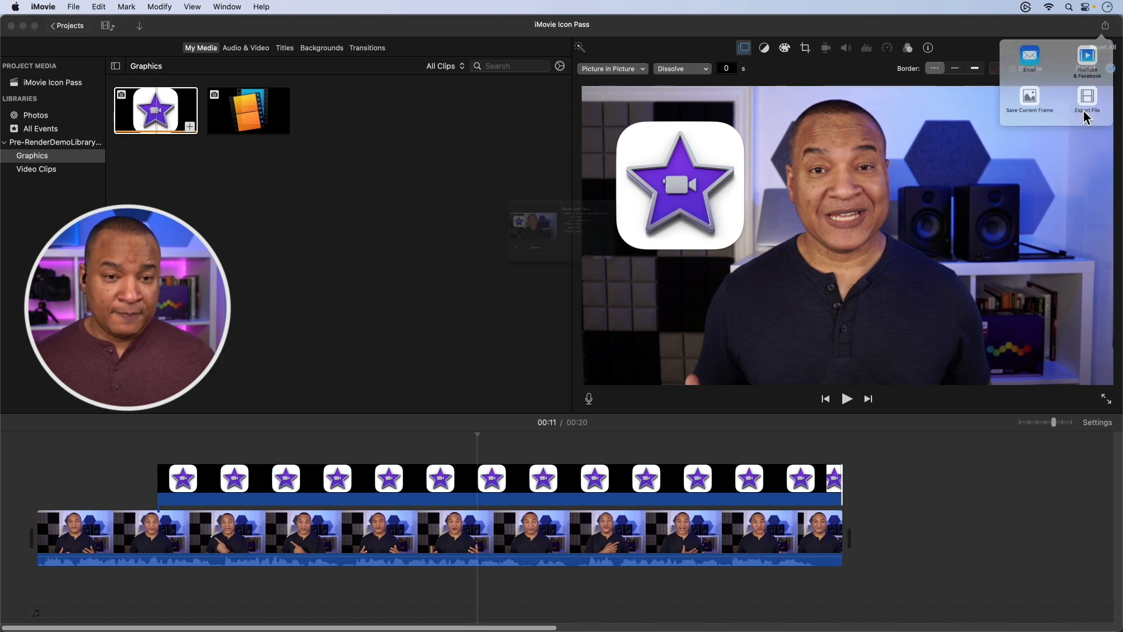
click(1087, 101)
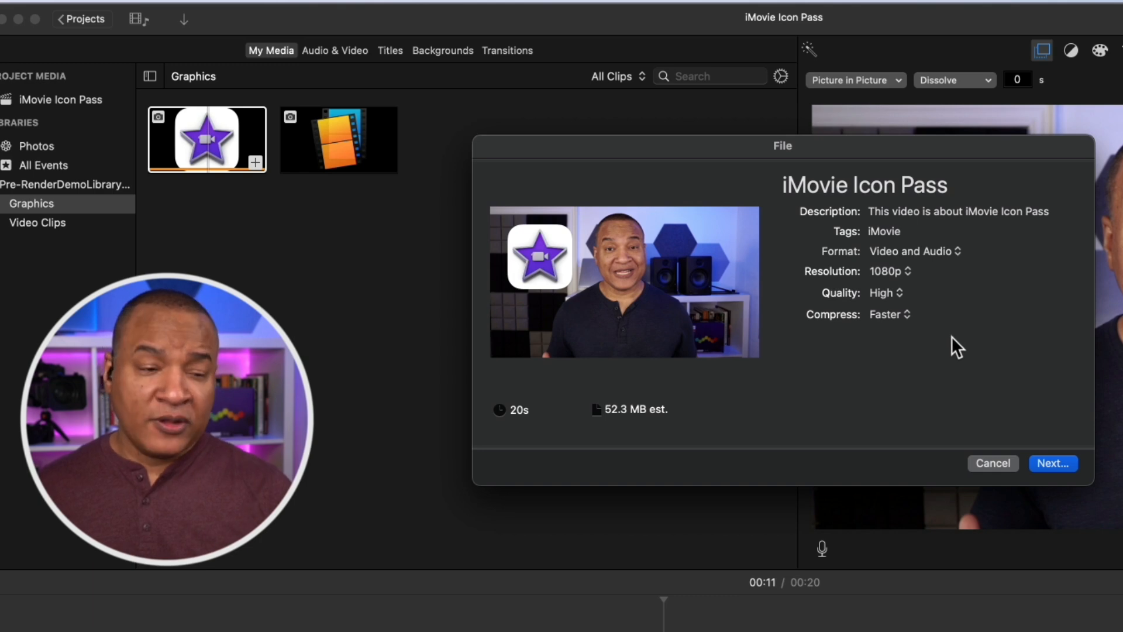
mouse_move(898, 279)
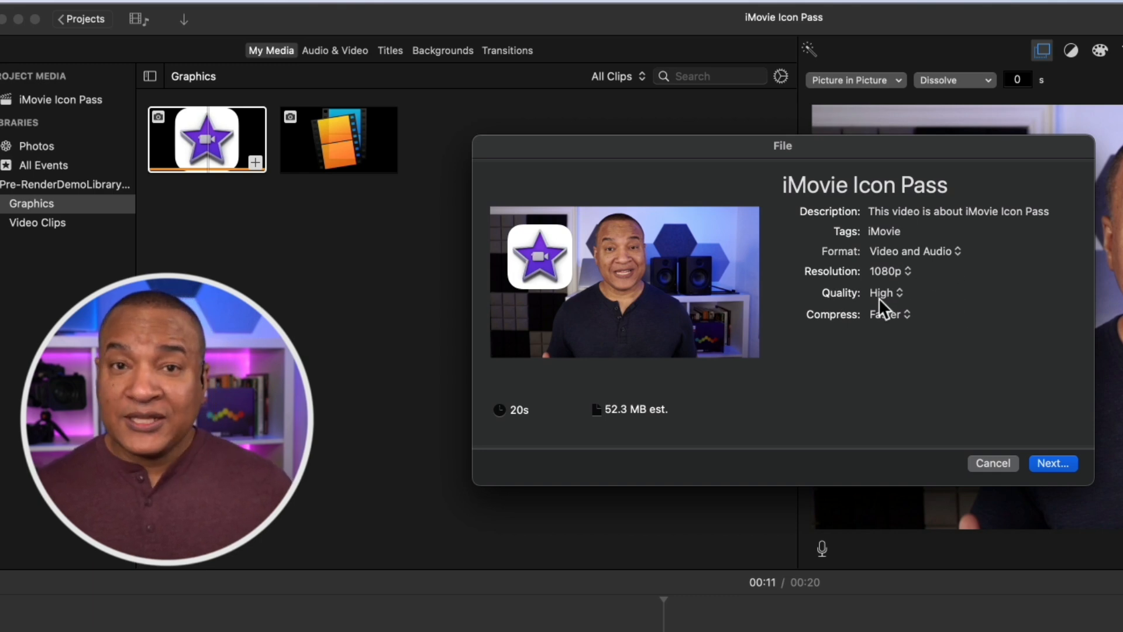
click(885, 292)
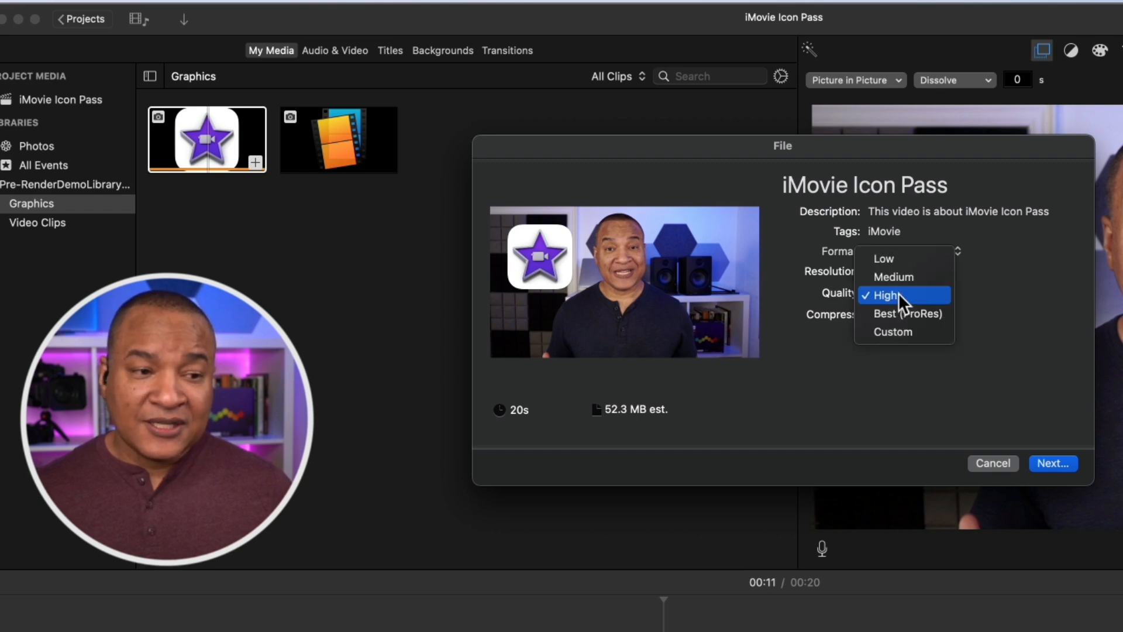
mouse_move(904, 314)
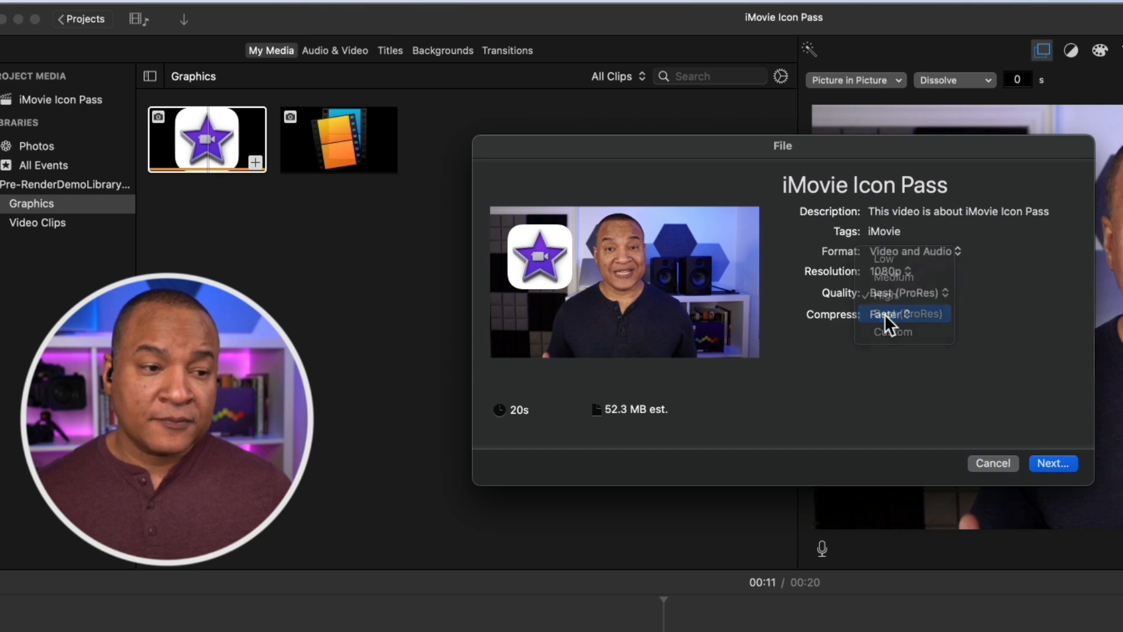
click(895, 313)
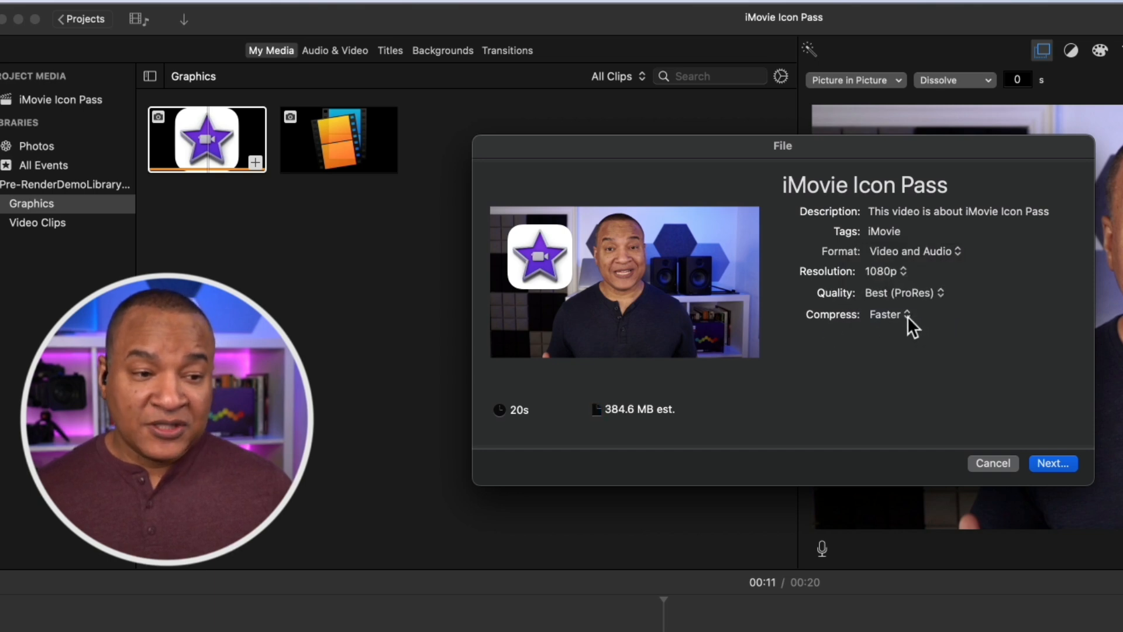
click(889, 313)
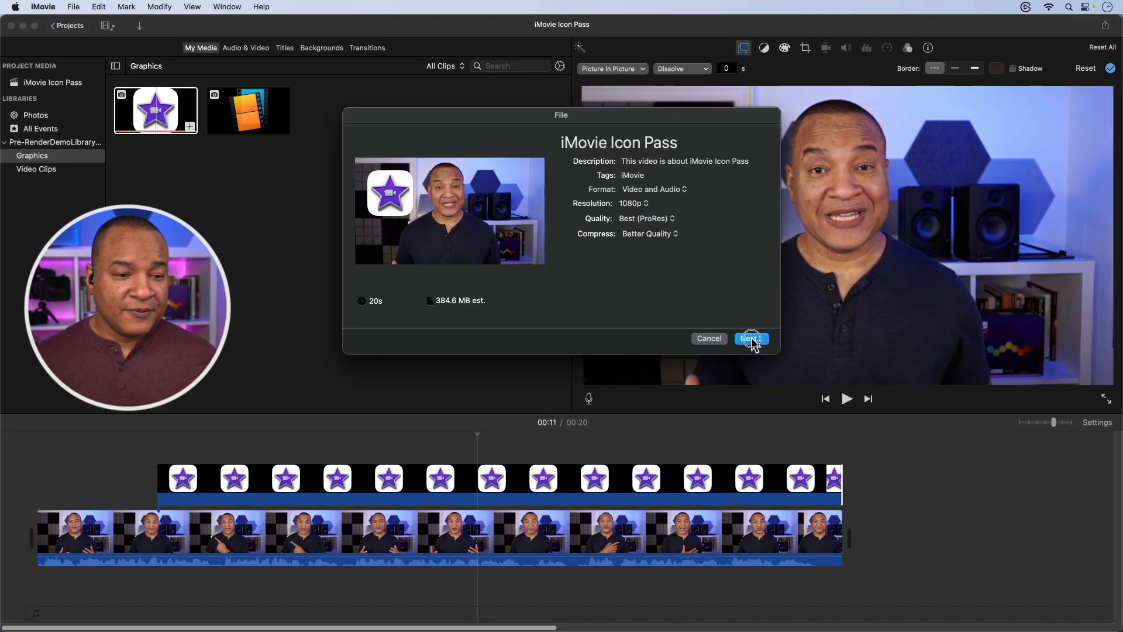
Step: Name the exported file 'Pre-render' in the save dialog
click(750, 338)
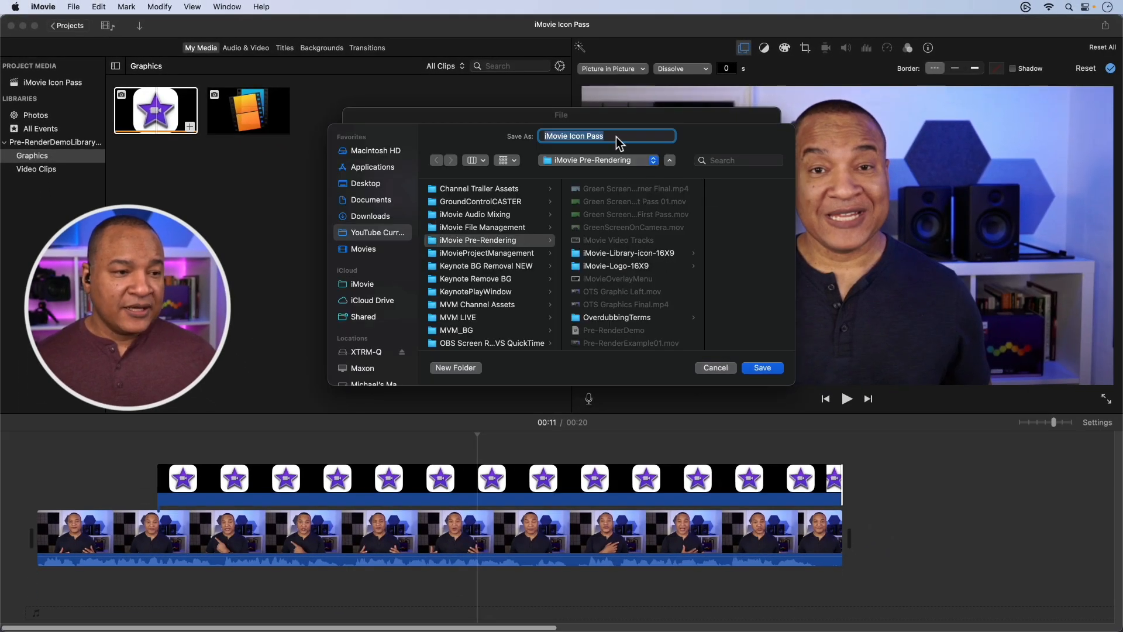
click(573, 136)
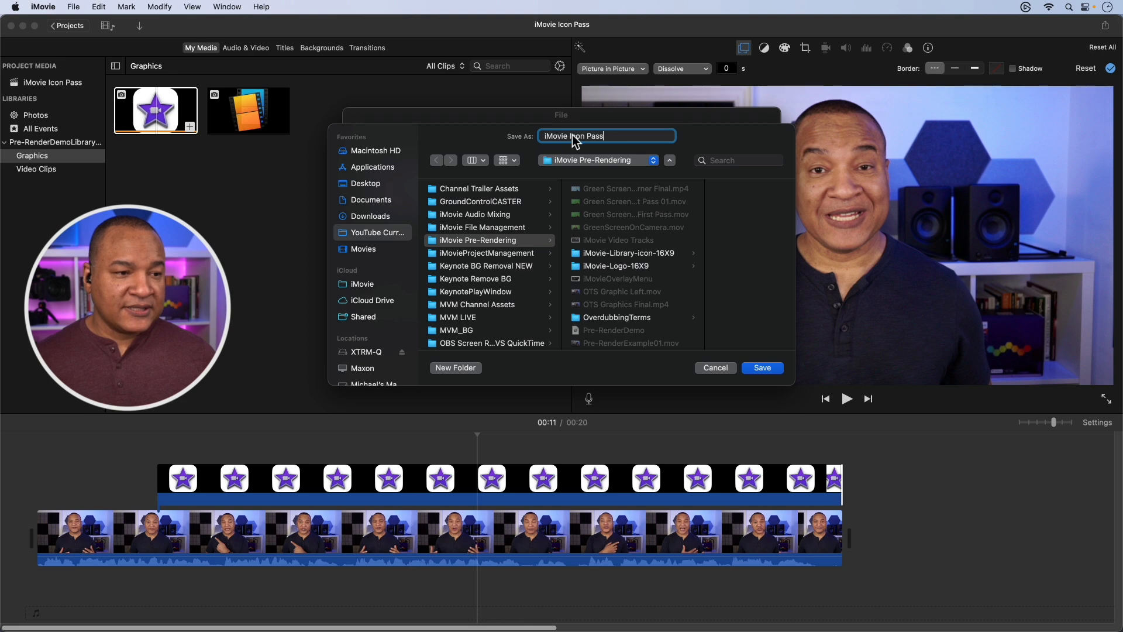
text(Pre-render)
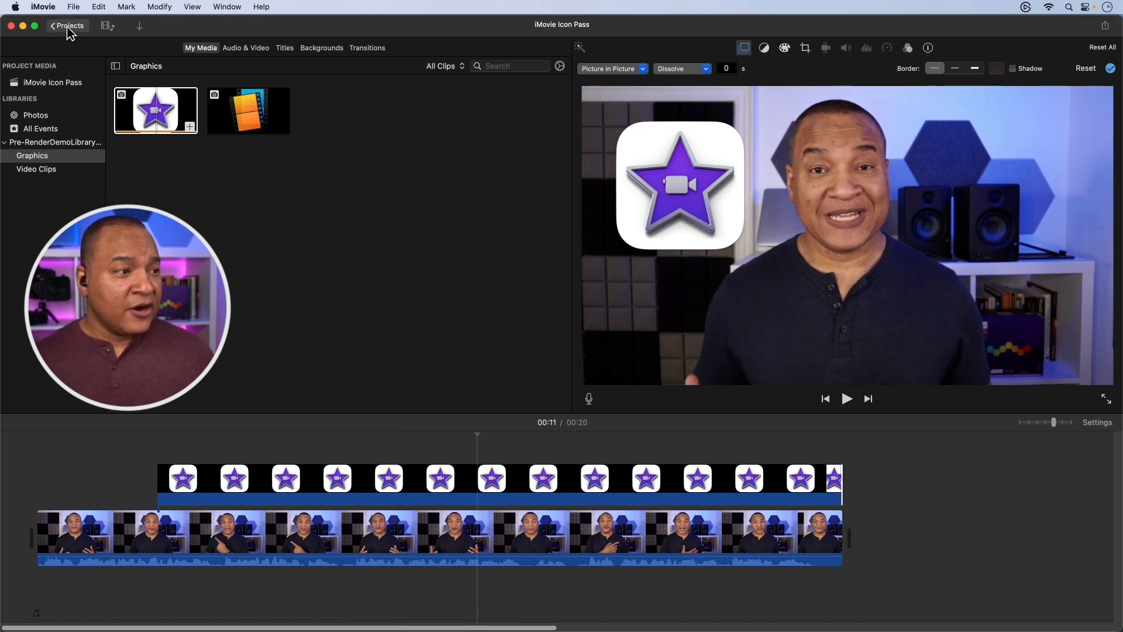
Step: Create a new movie project named 'iMovie Add Library Icon Pass' from the Projects list
click(67, 26)
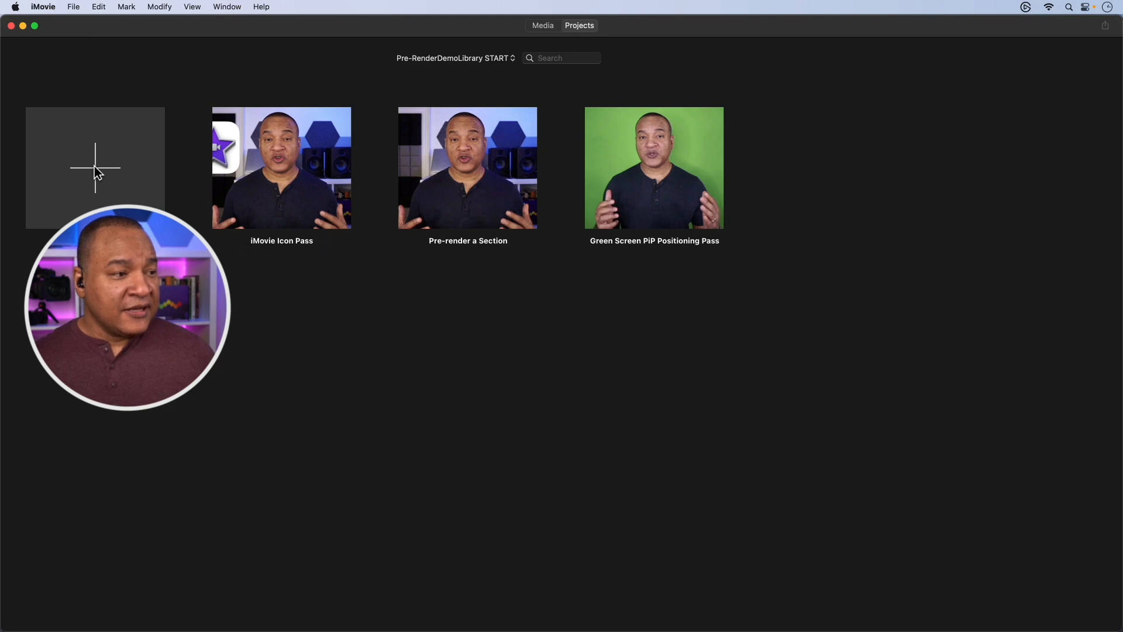
right_click(95, 168)
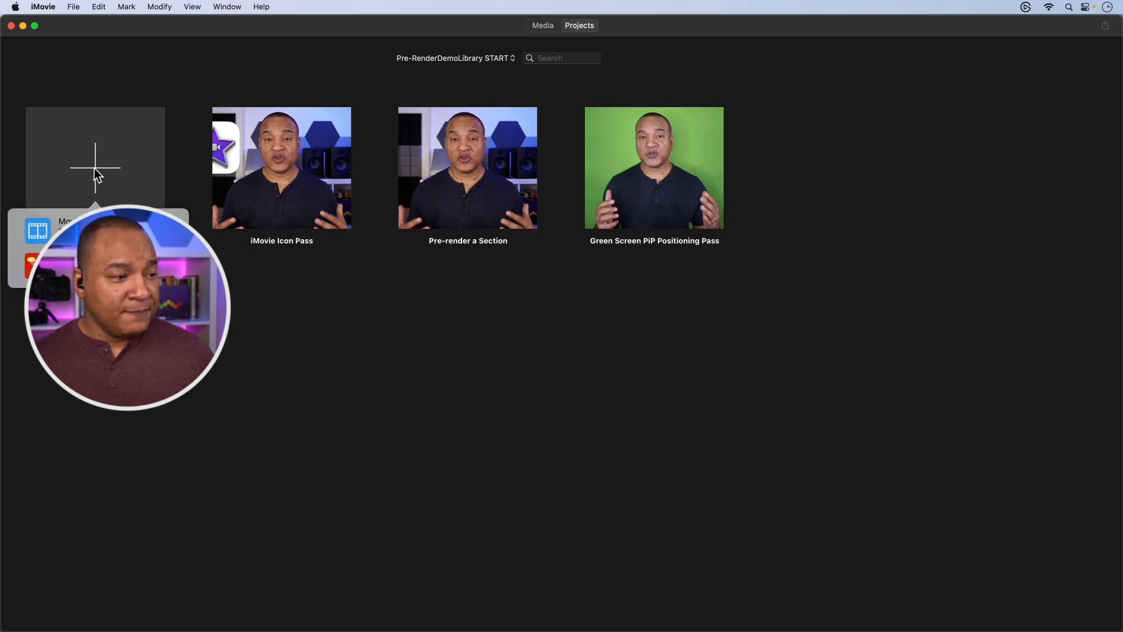
double_click(282, 167)
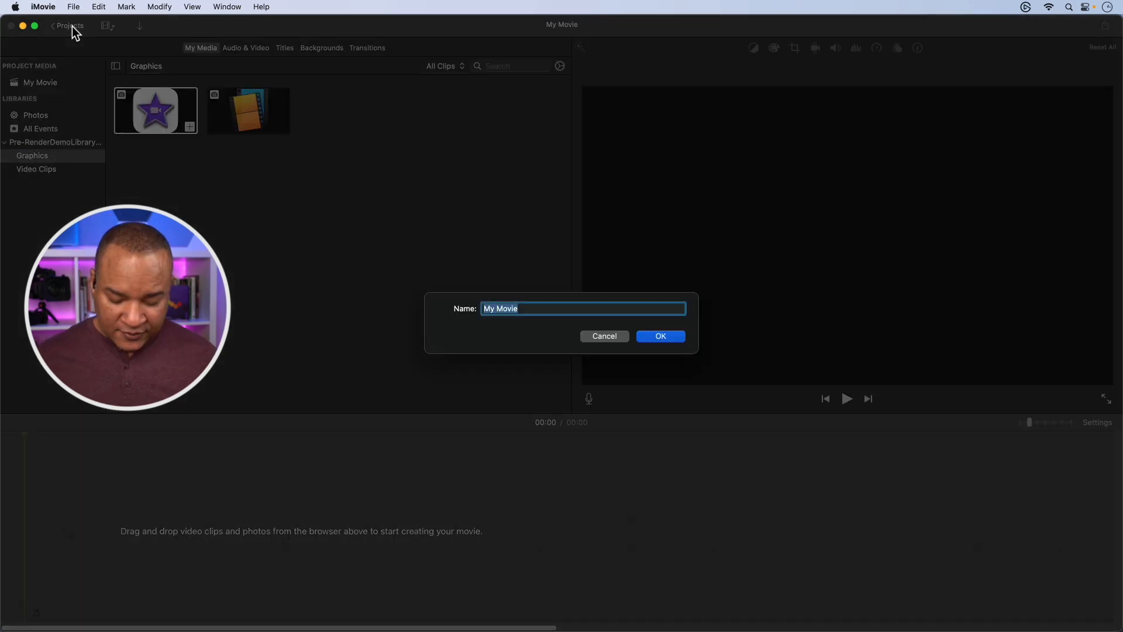
text(iM)
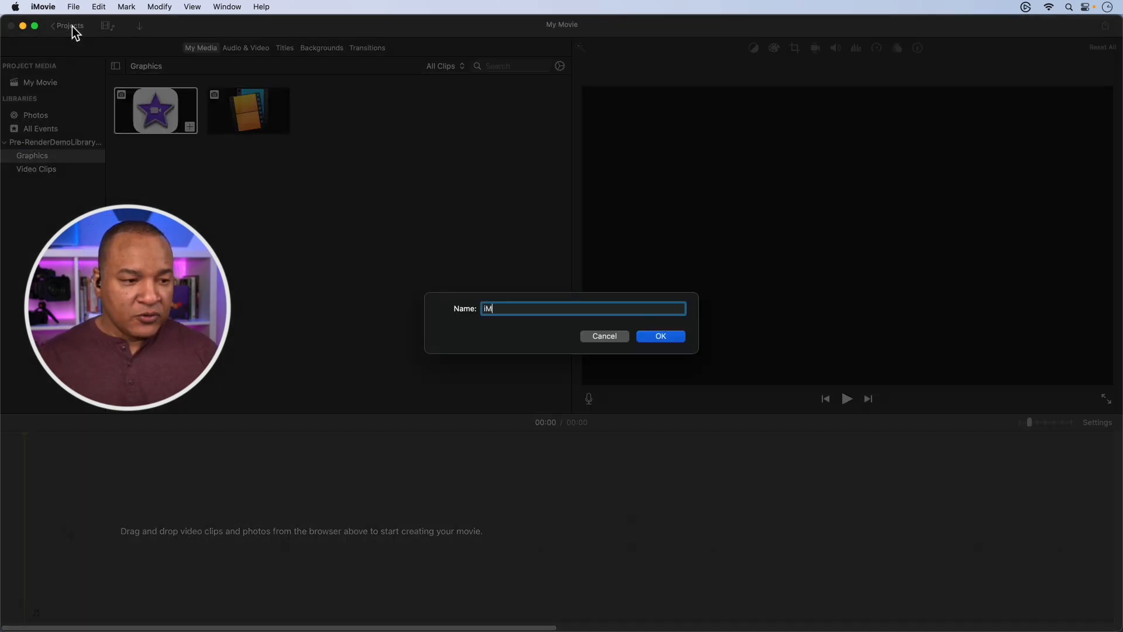
text(Movie Add Library Icon)
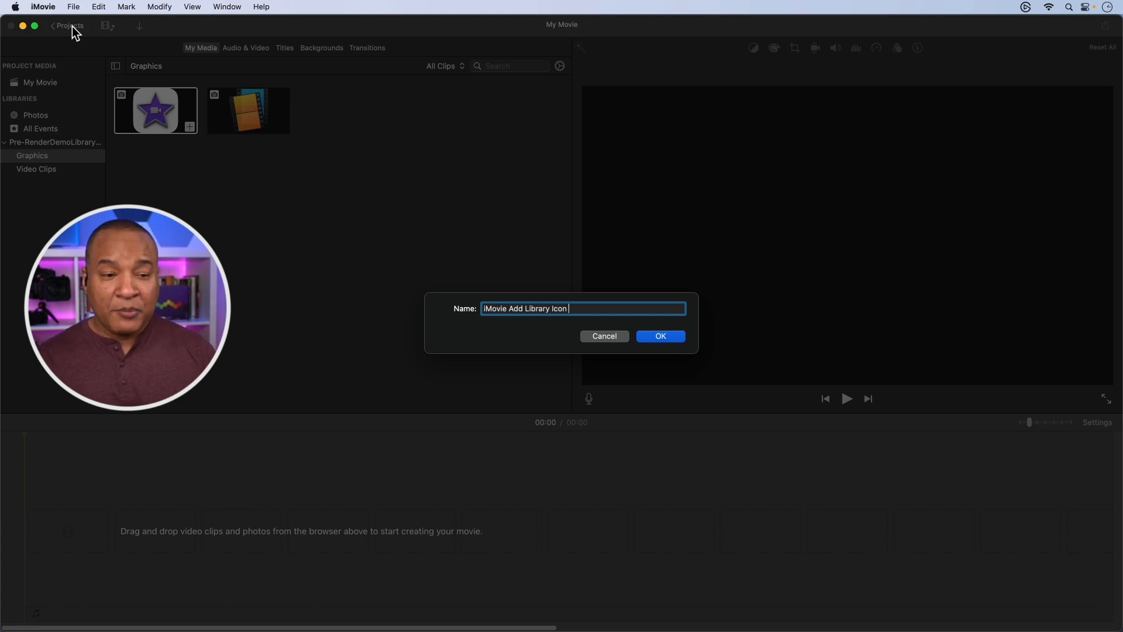
text(Pass)
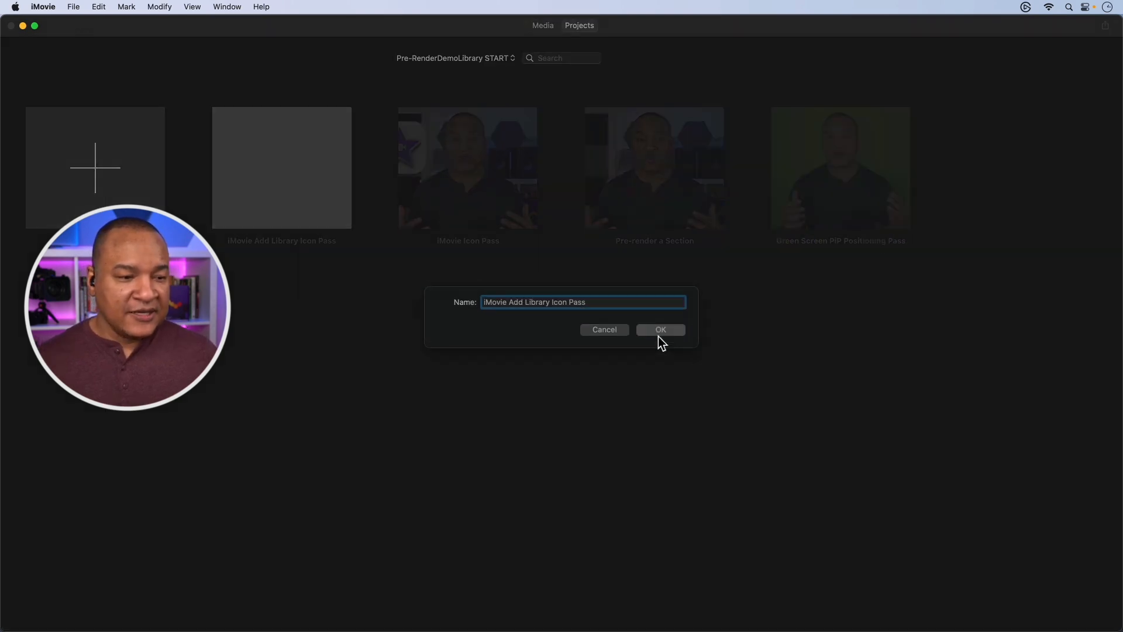
click(660, 330)
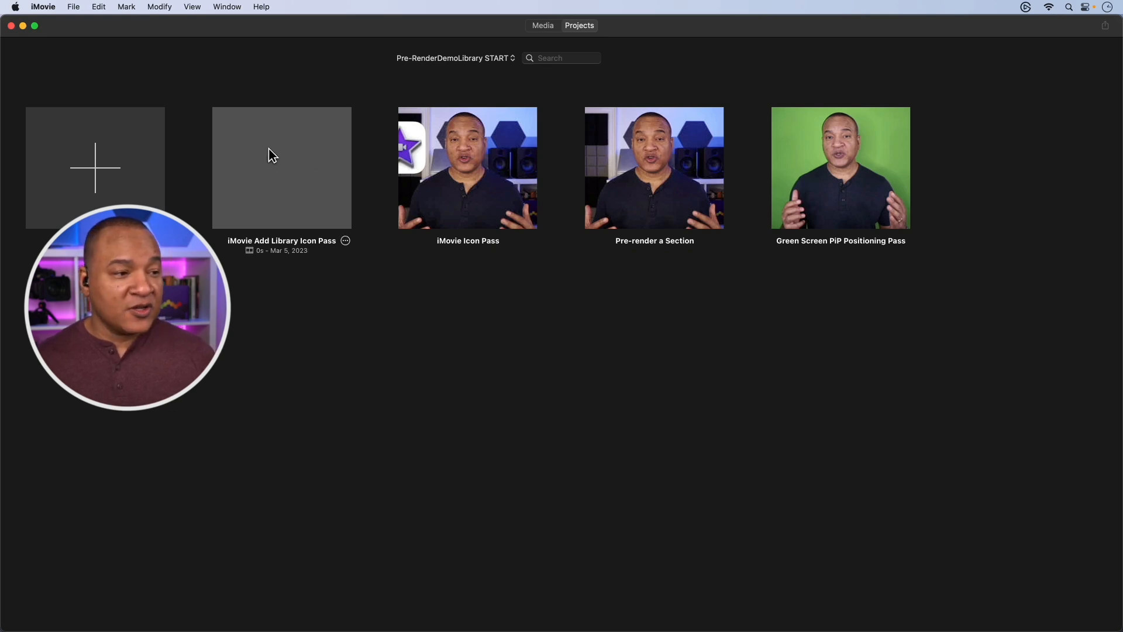
Step: Add the pre-rendered star icon clip from Video Clips to the timeline and preview it
double_click(282, 168)
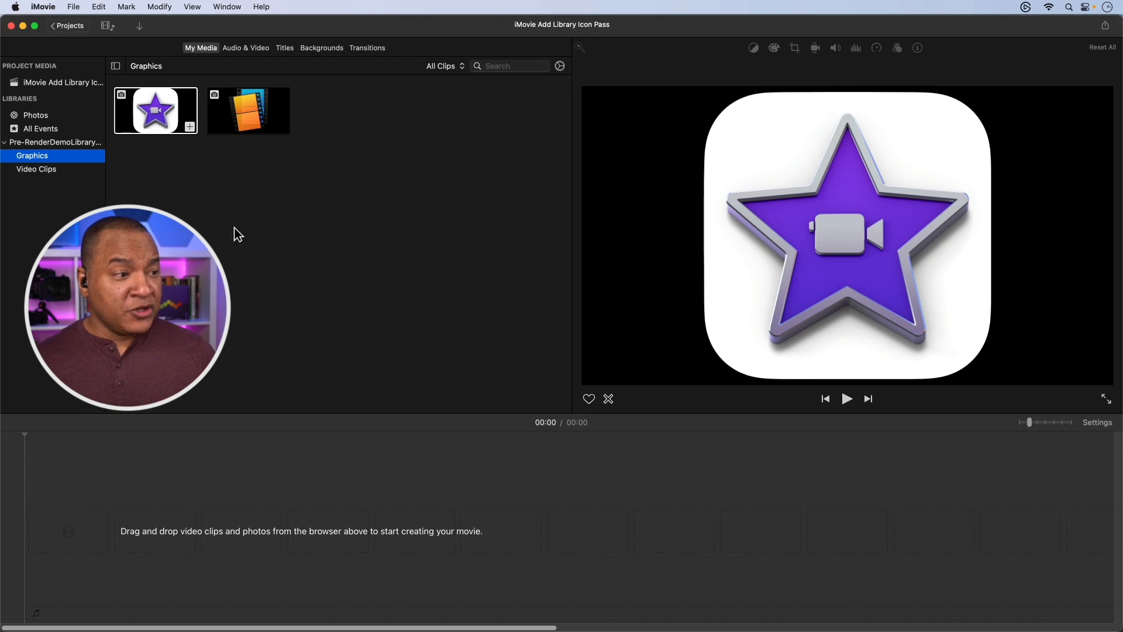
click(36, 169)
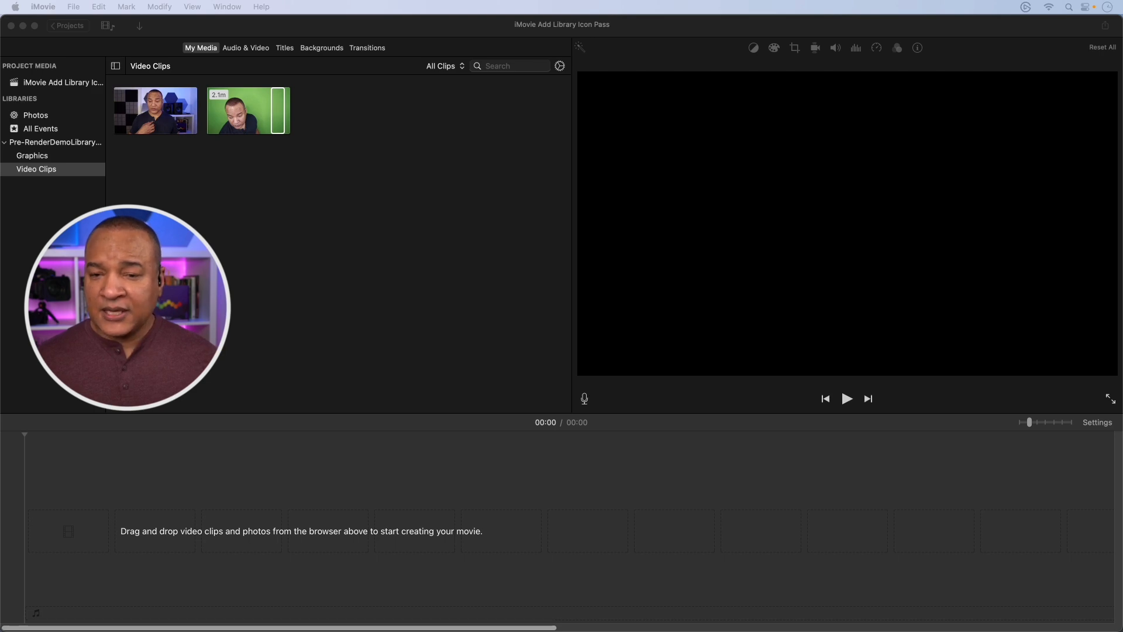
drag(247, 110, 294, 219)
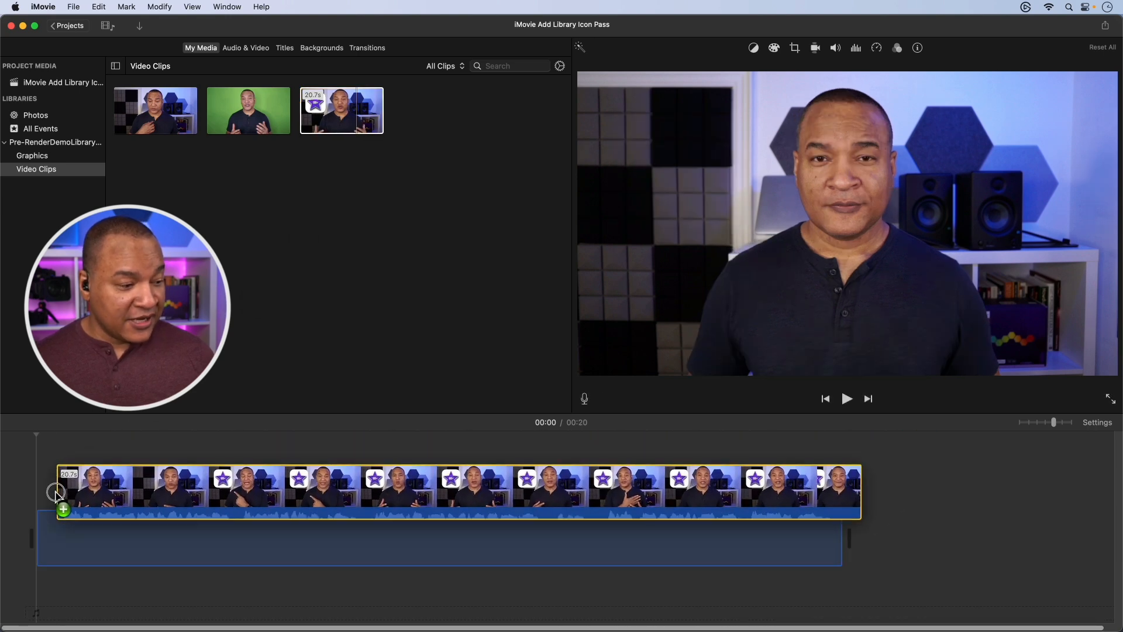
click(847, 398)
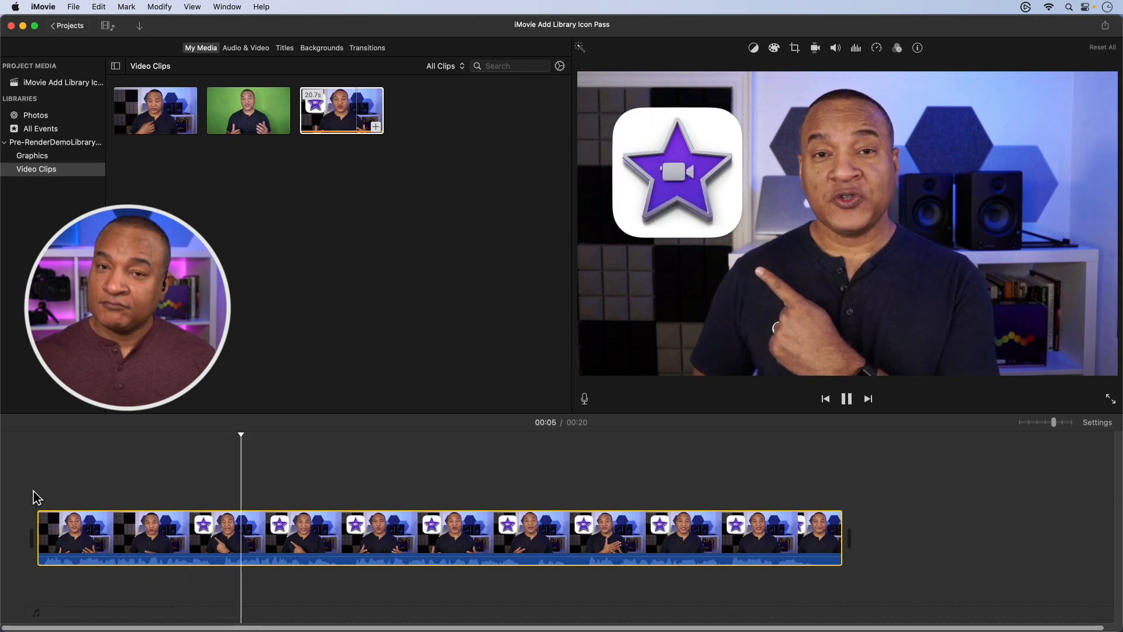
click(846, 398)
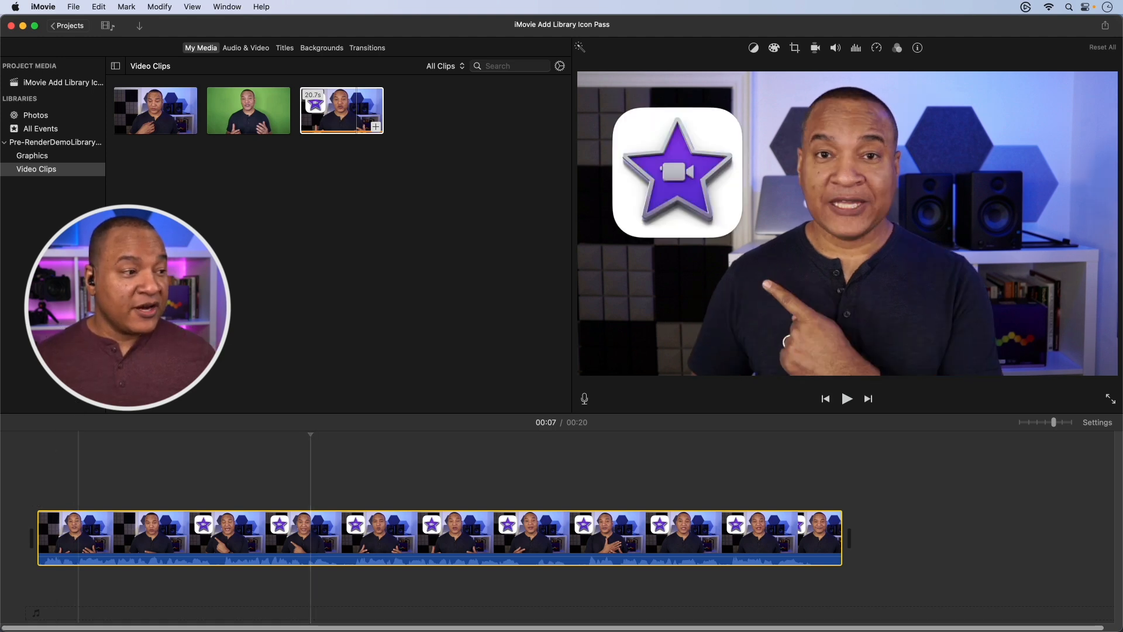
Step: Show the Graphics event and park the playhead near 12 seconds
click(32, 156)
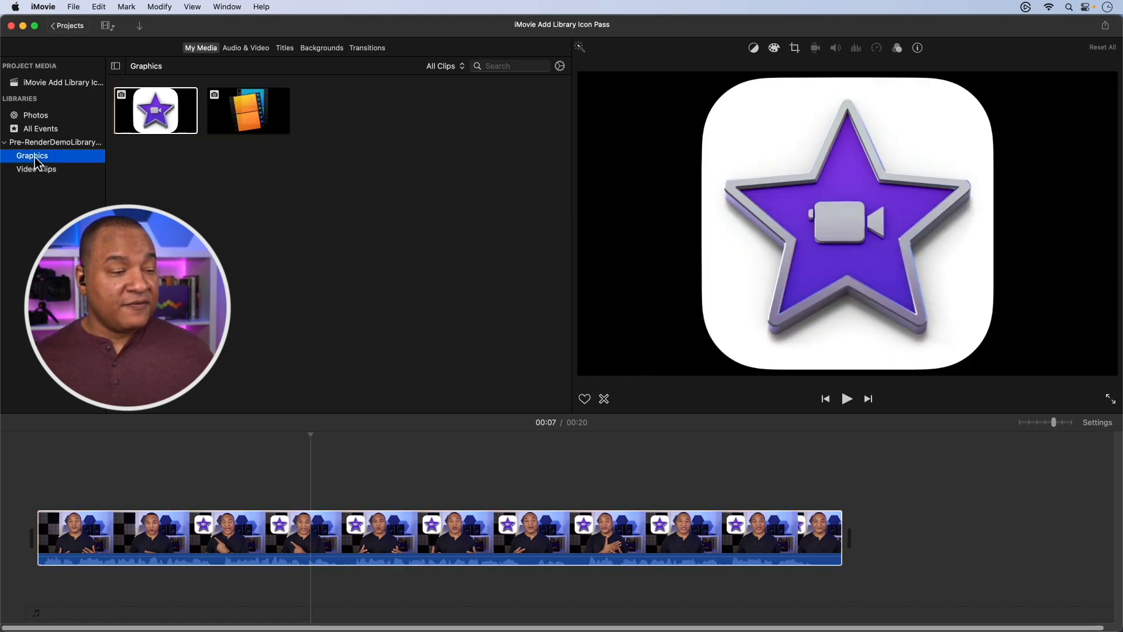
click(248, 110)
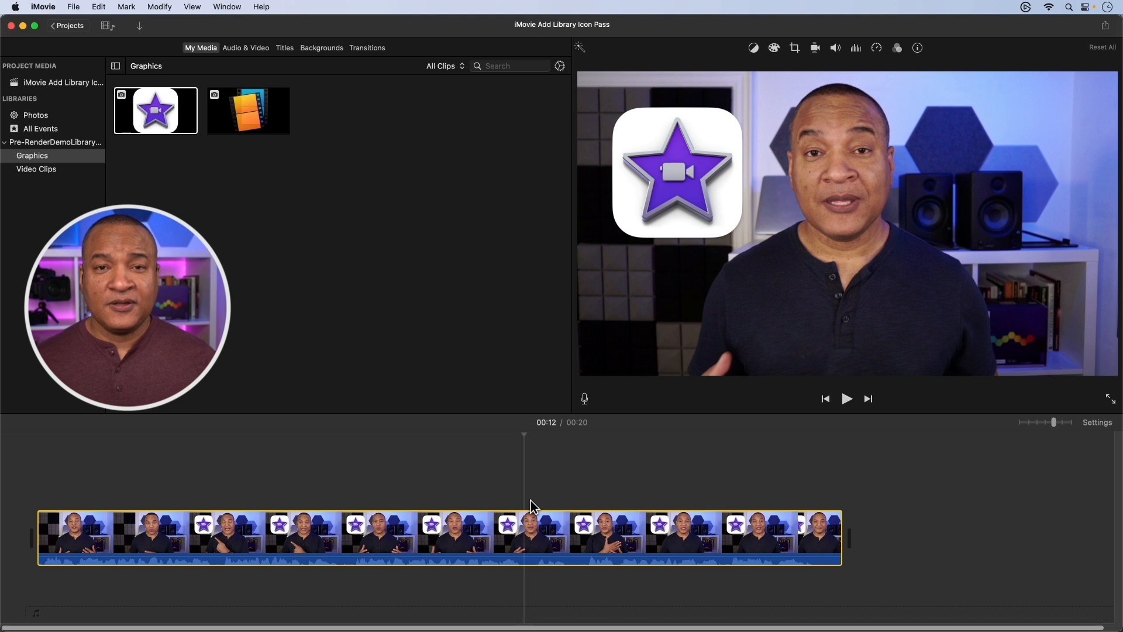
Step: Add the film library icon as a cutaway overlay at the playhead, checking Crop then returning to overlay settings
click(248, 110)
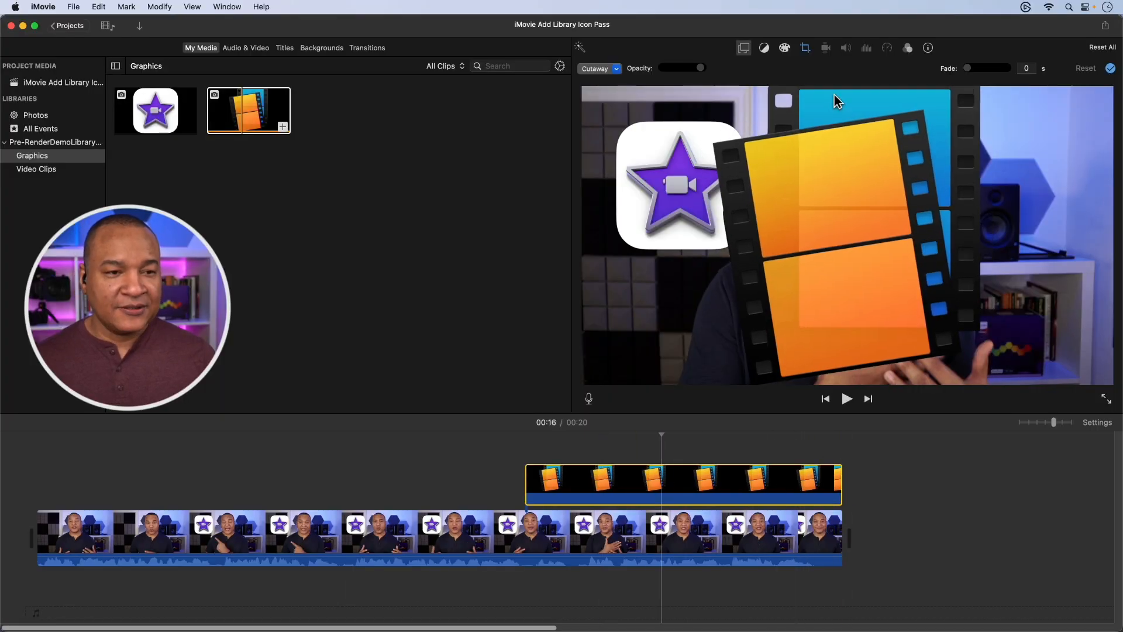
click(805, 48)
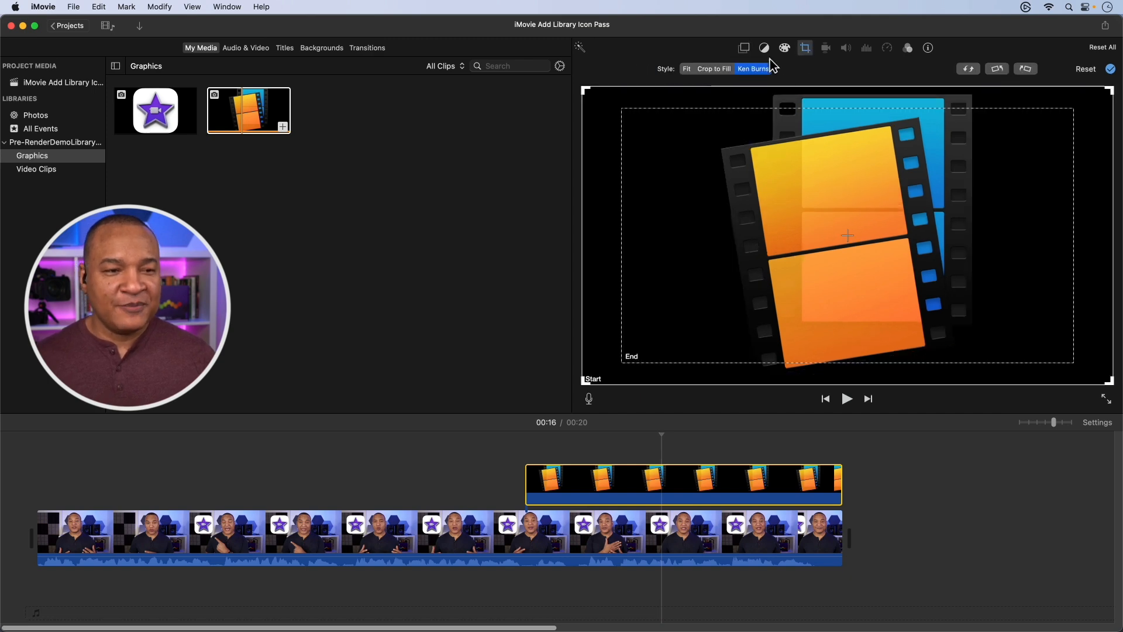
click(687, 68)
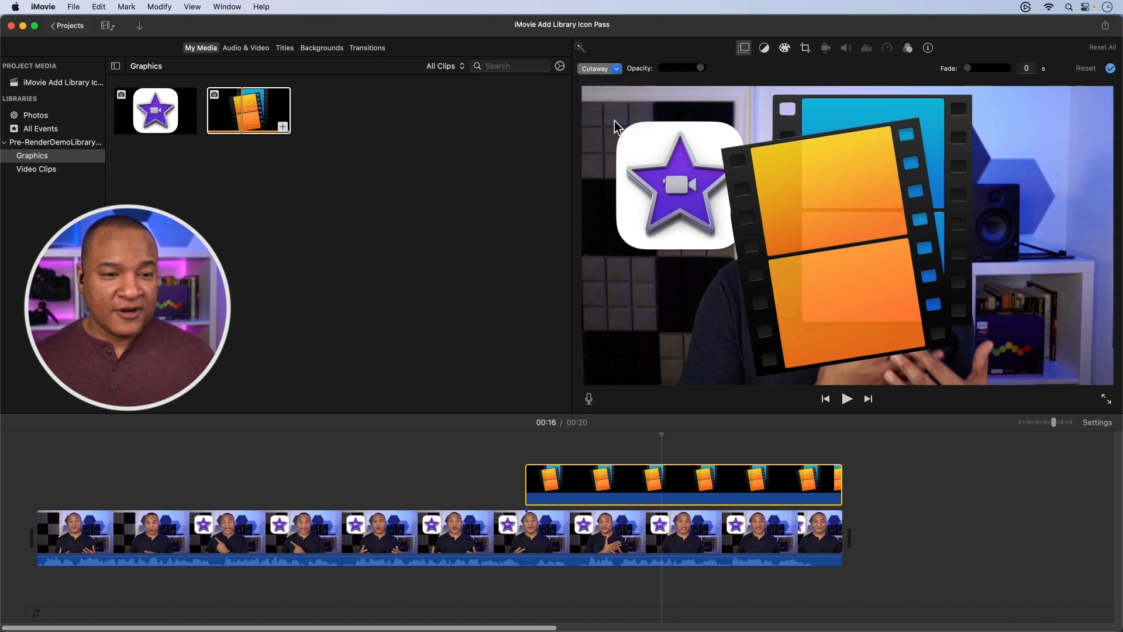
Step: Switch the overlay to Picture in Picture and enlarge the inset at the frame's upper right
click(598, 68)
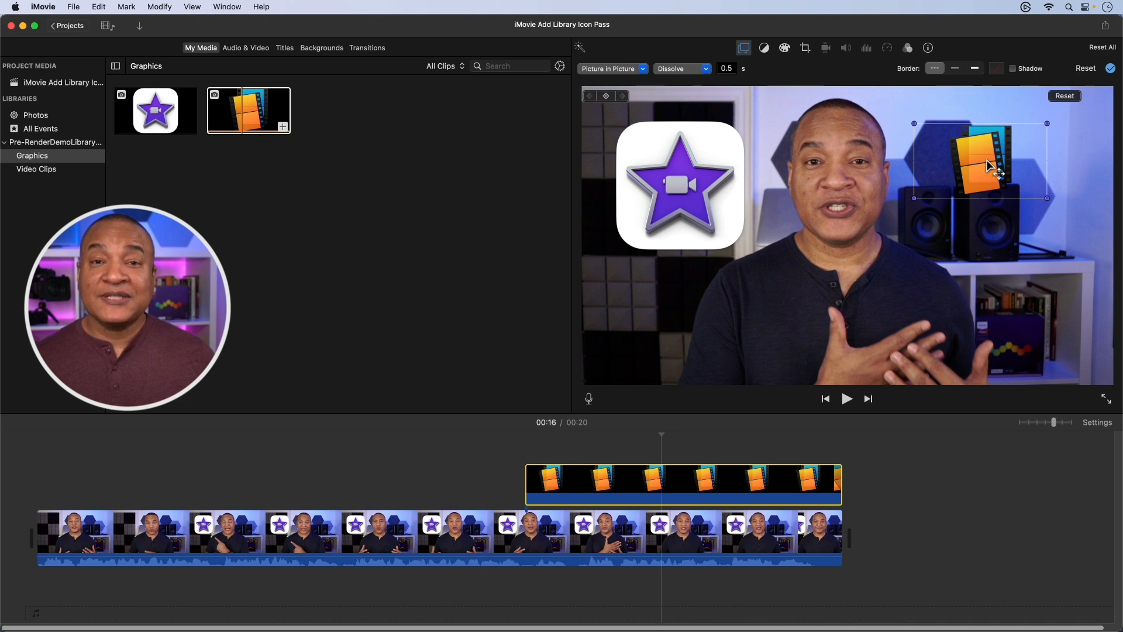
drag(992, 161, 931, 172)
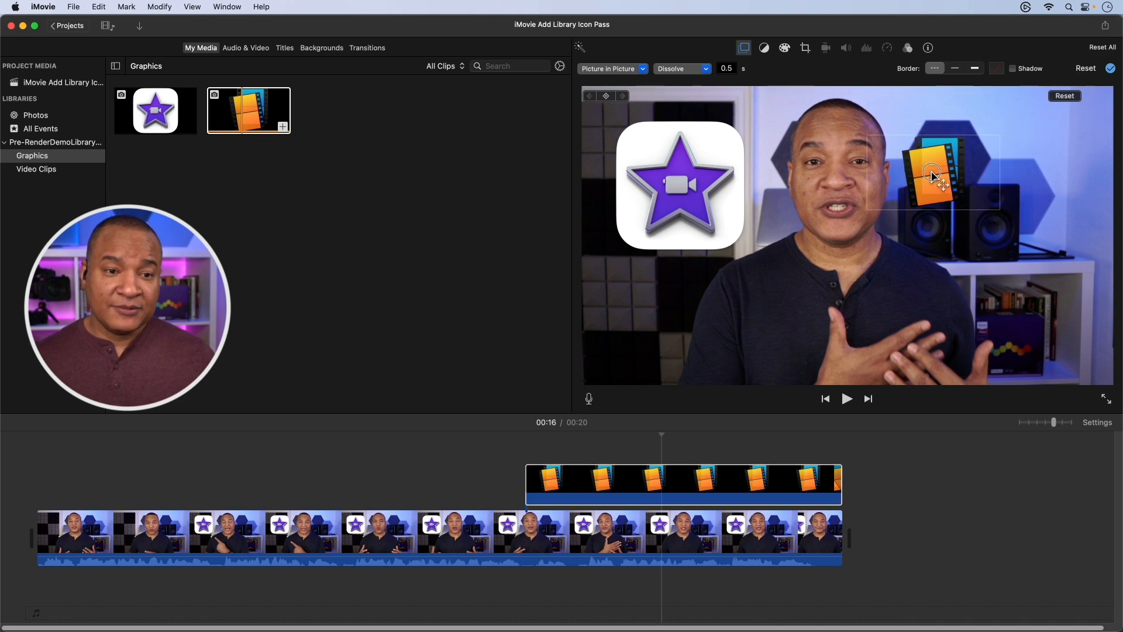
drag(931, 172, 659, 161)
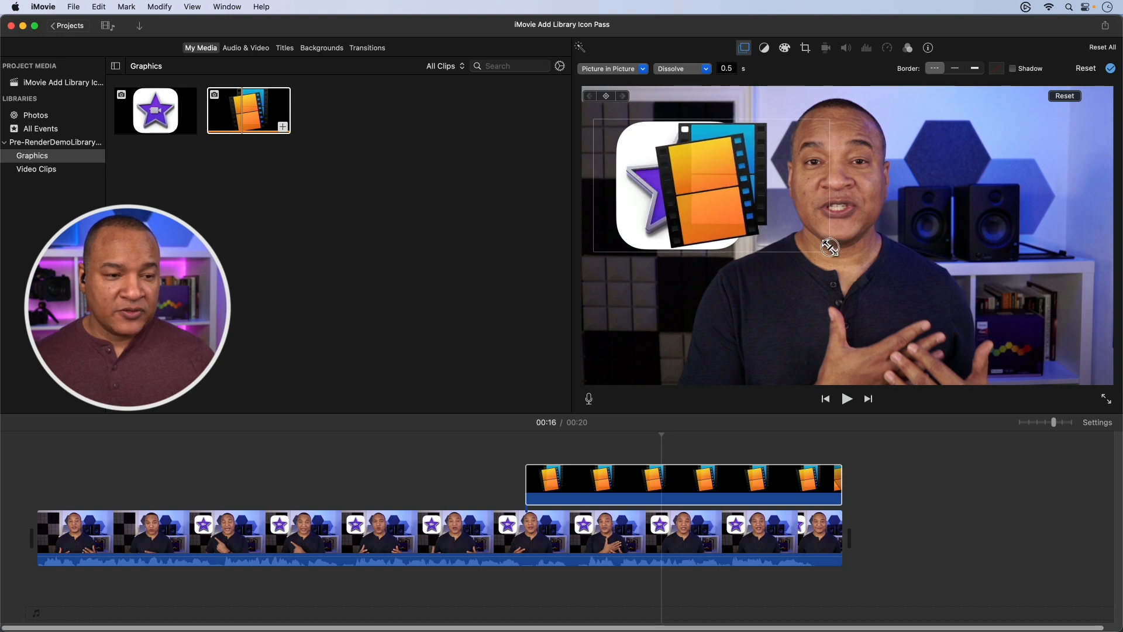
drag(829, 246, 843, 253)
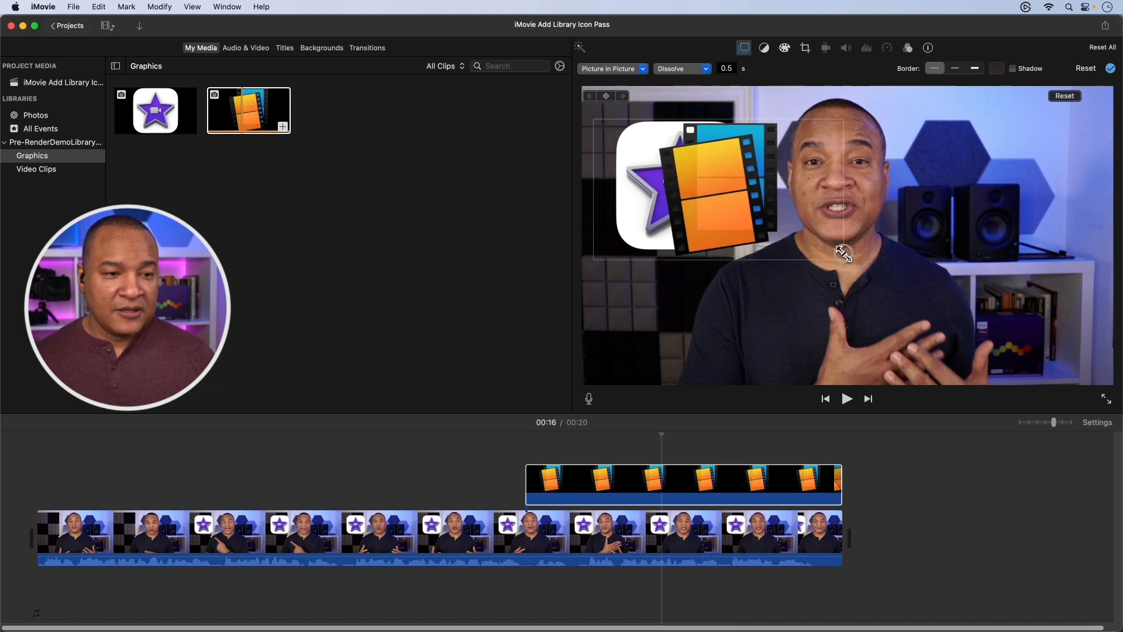
drag(844, 253, 753, 199)
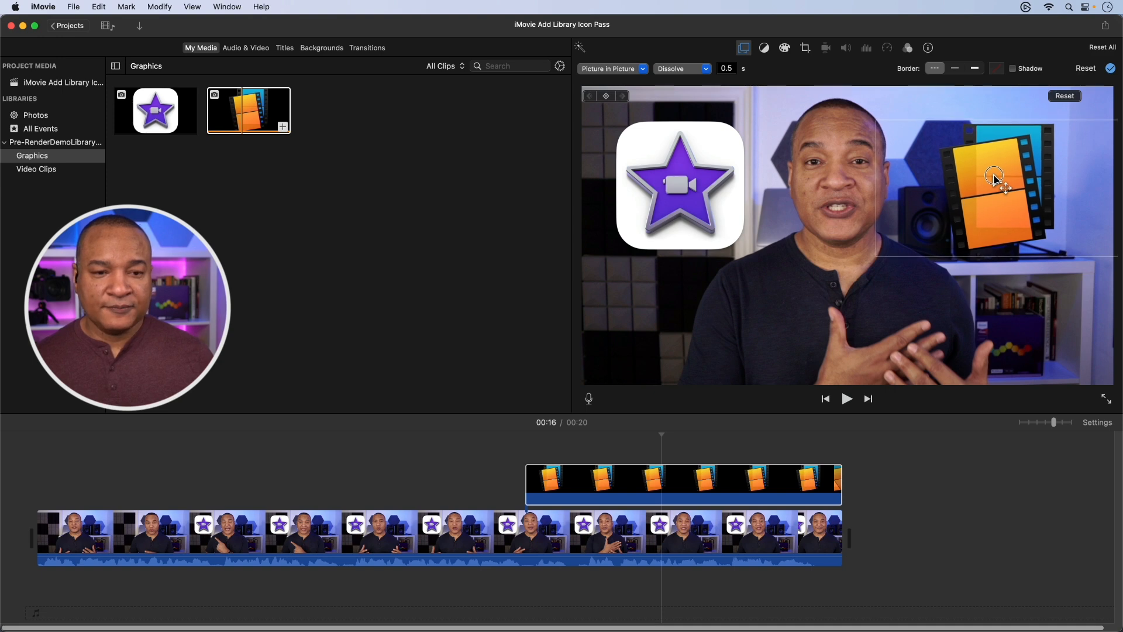
Step: Set dissolve to 0 seconds and keyframe the inset's position to slide in from the frame edge
click(544, 476)
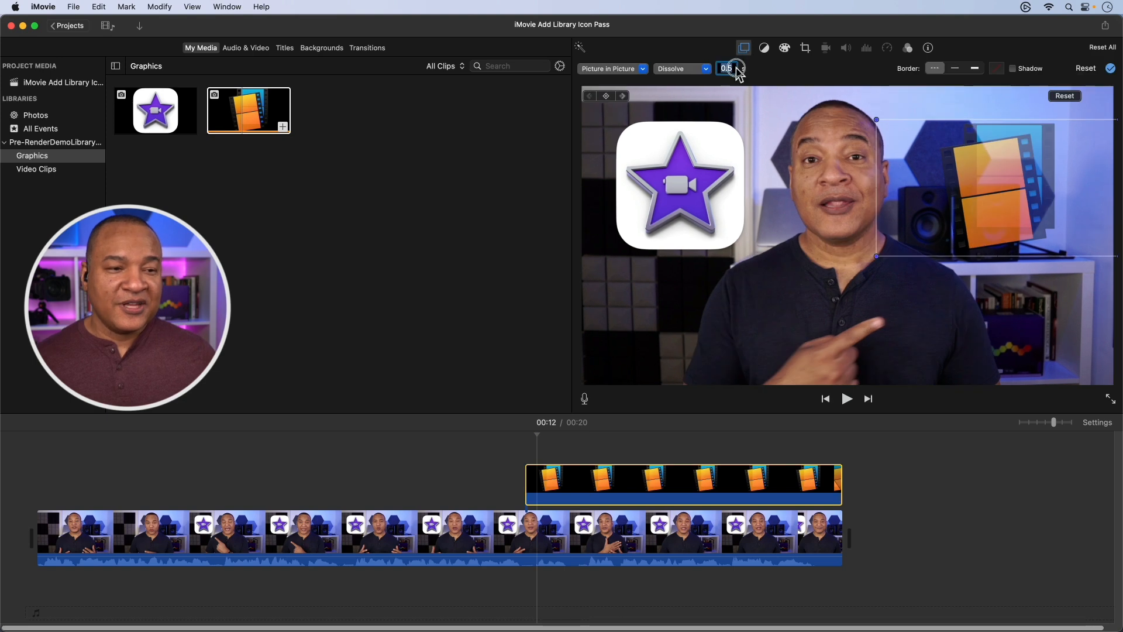
text(0)
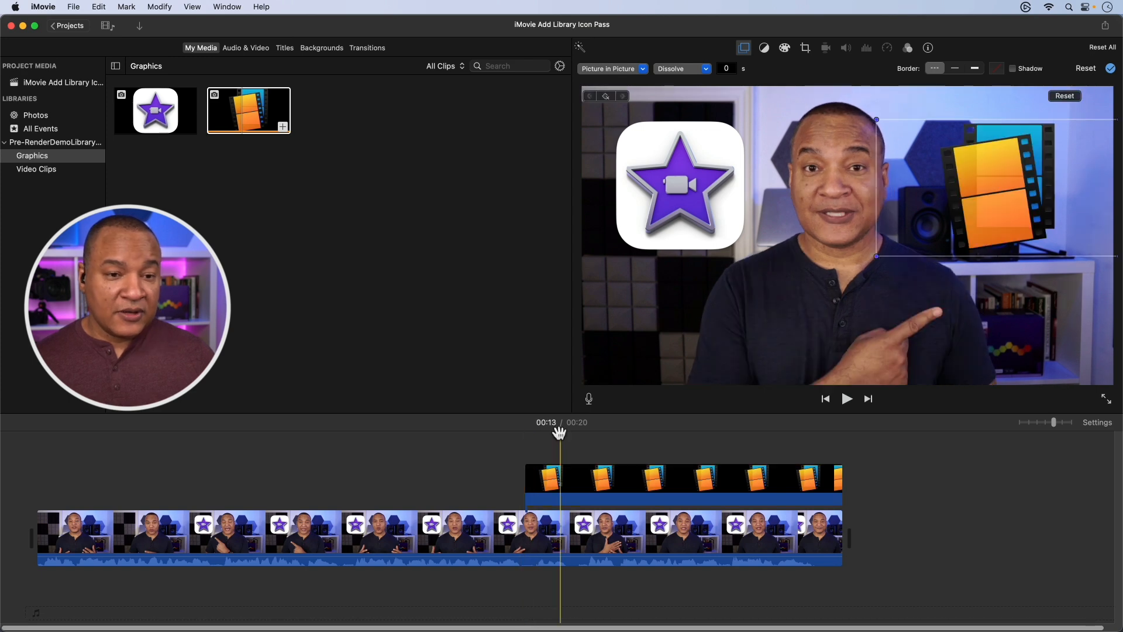
drag(559, 432, 523, 435)
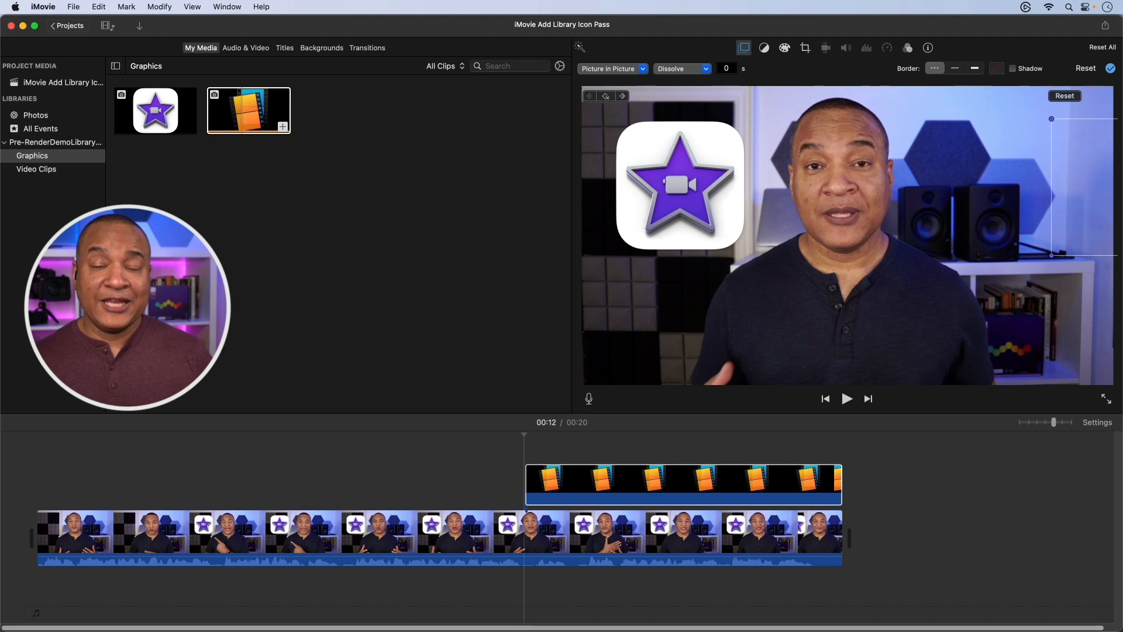
click(847, 399)
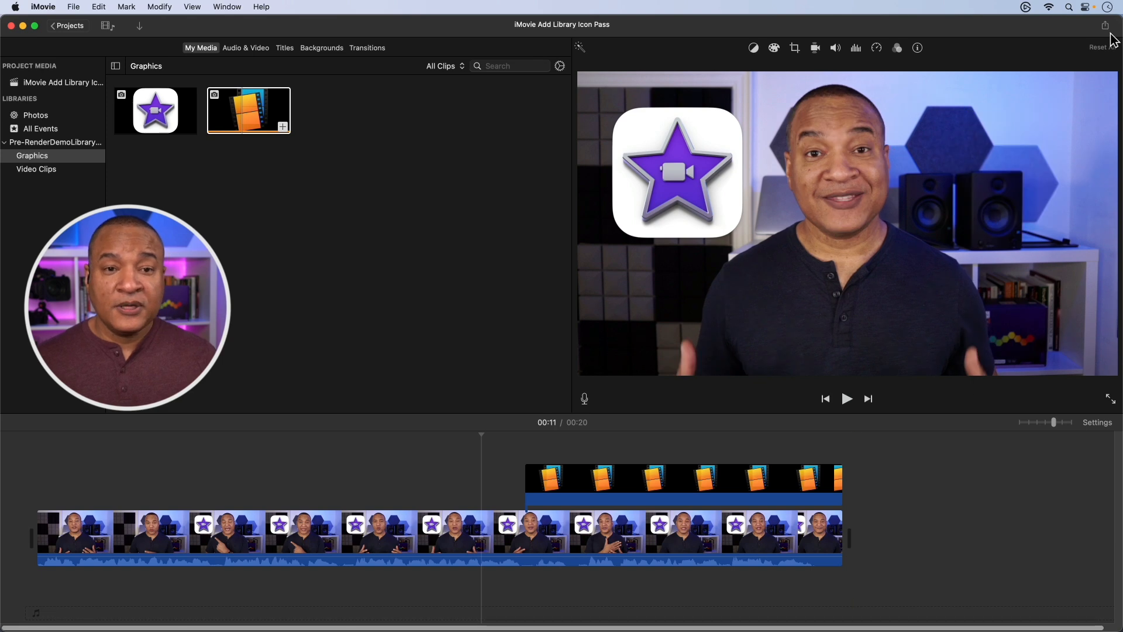
Step: Start a file export at 1080p with High quality and Better Quality compression
click(1106, 25)
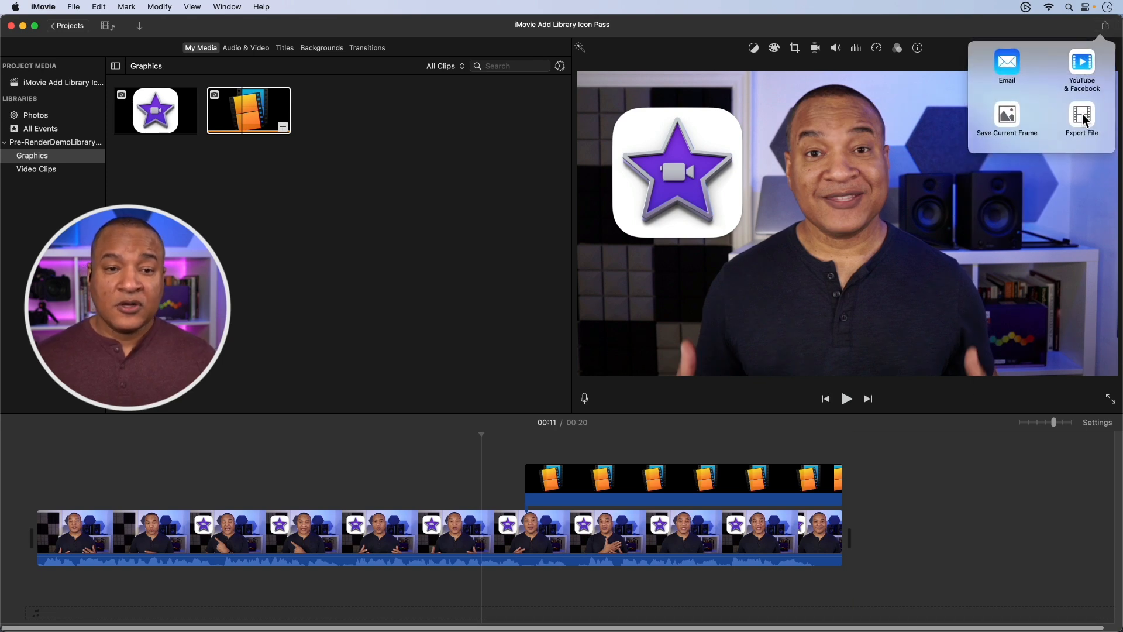
click(1083, 115)
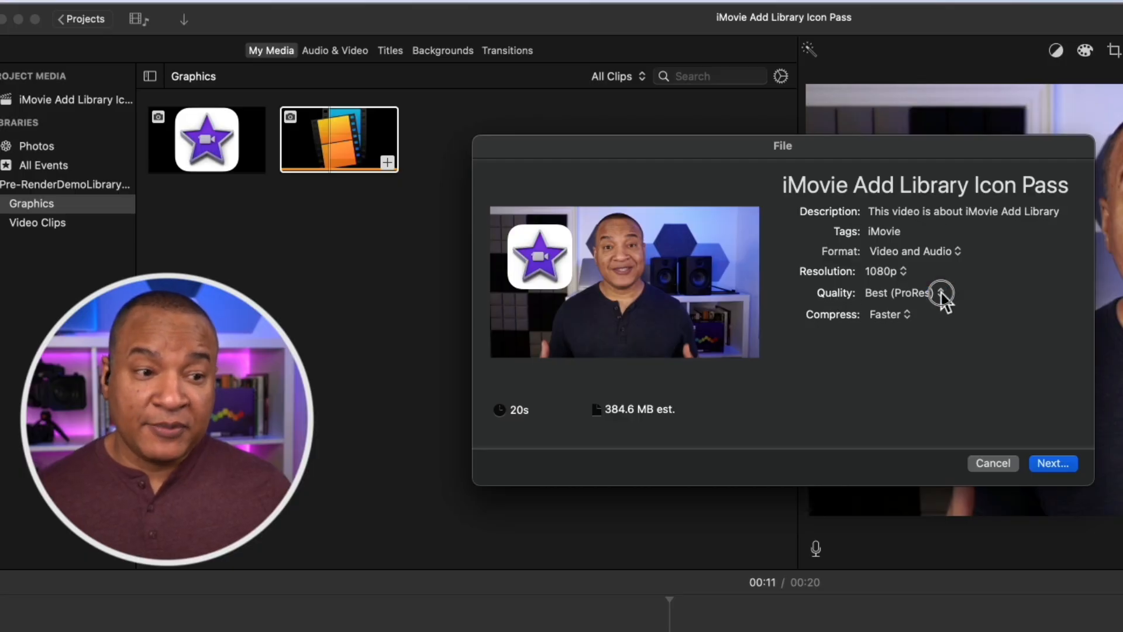
click(906, 293)
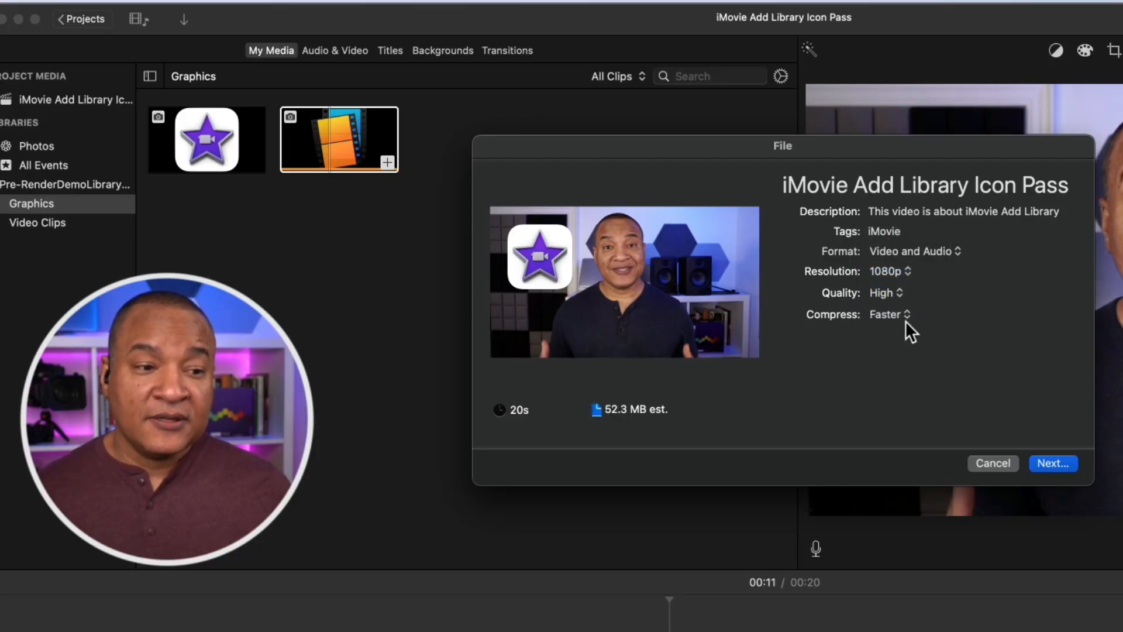
click(888, 313)
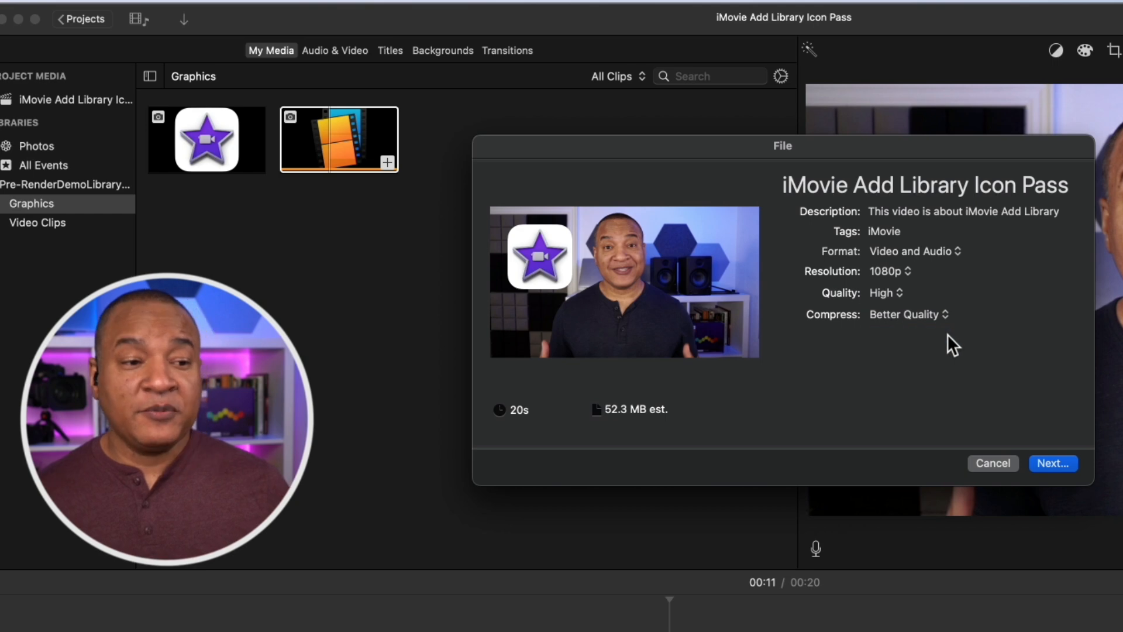